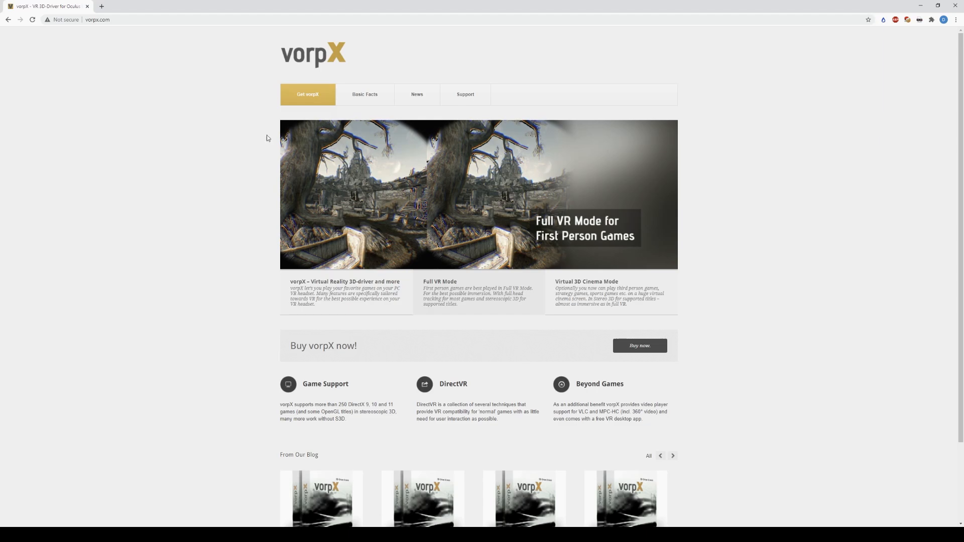
Step: Add the vorpX VR 3D Driver to the MyCommerce cart at 50.91 CAD via Buy now
left_click(640, 346)
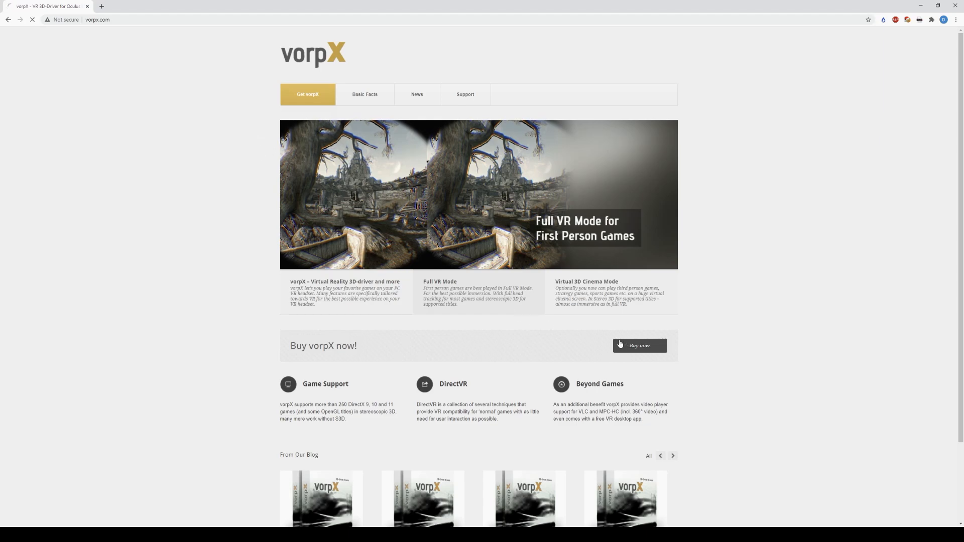
left_click(639, 344)
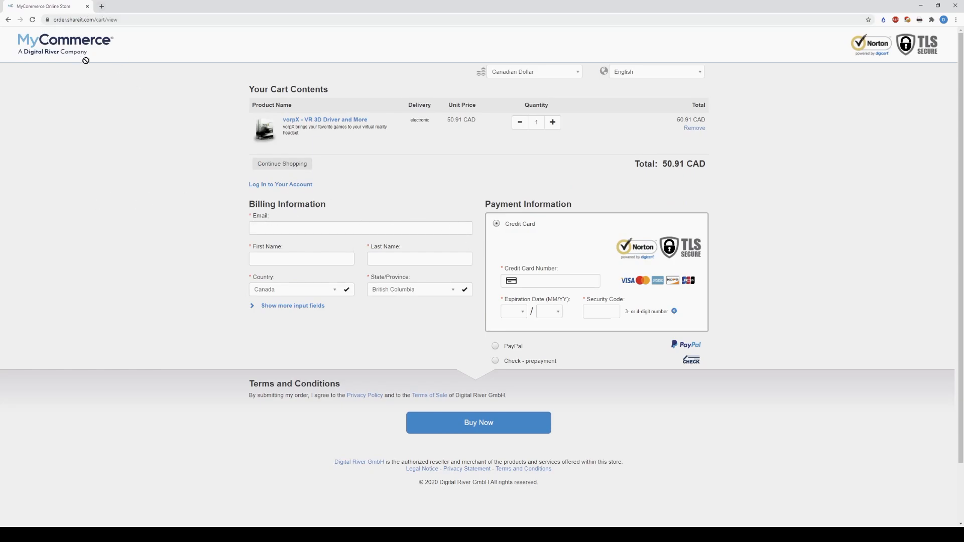
mouse_move(133, 100)
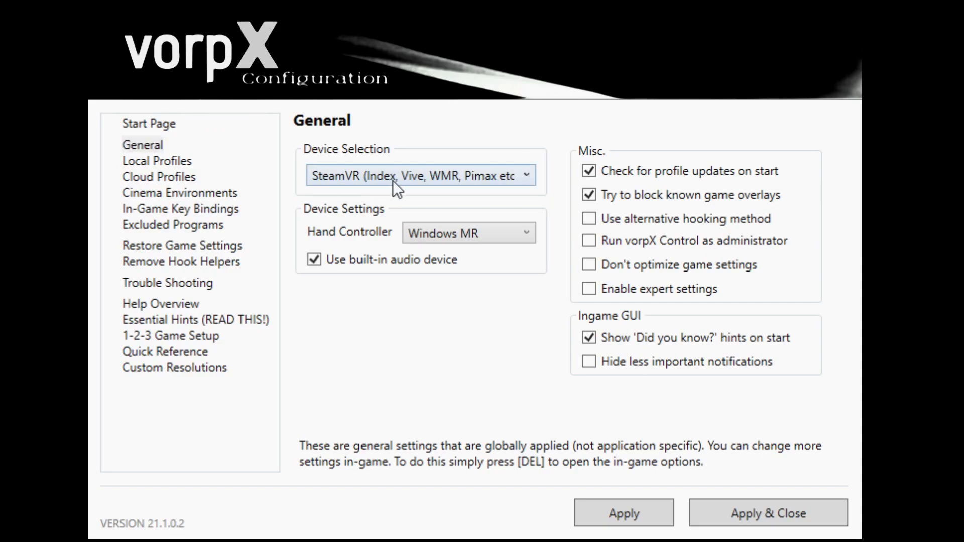
mouse_move(426, 187)
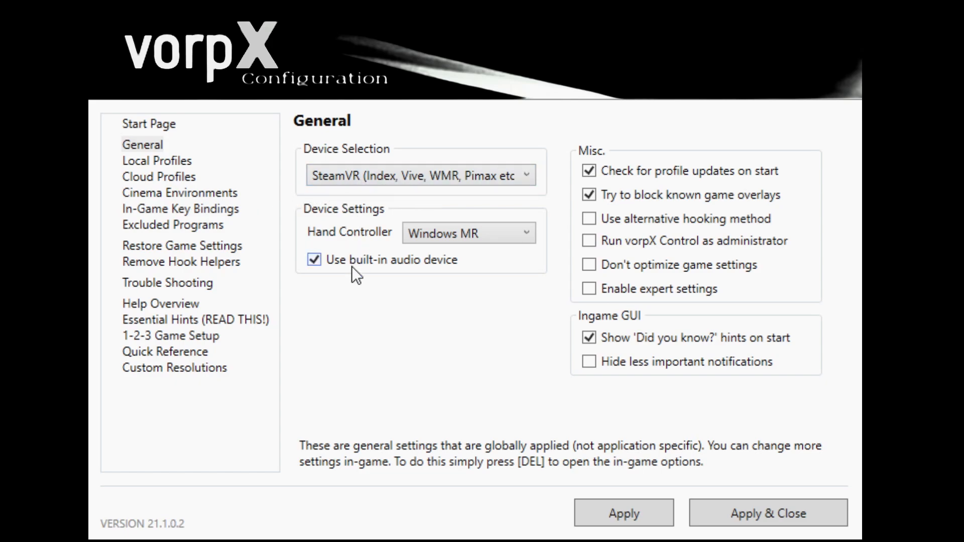
mouse_move(441, 272)
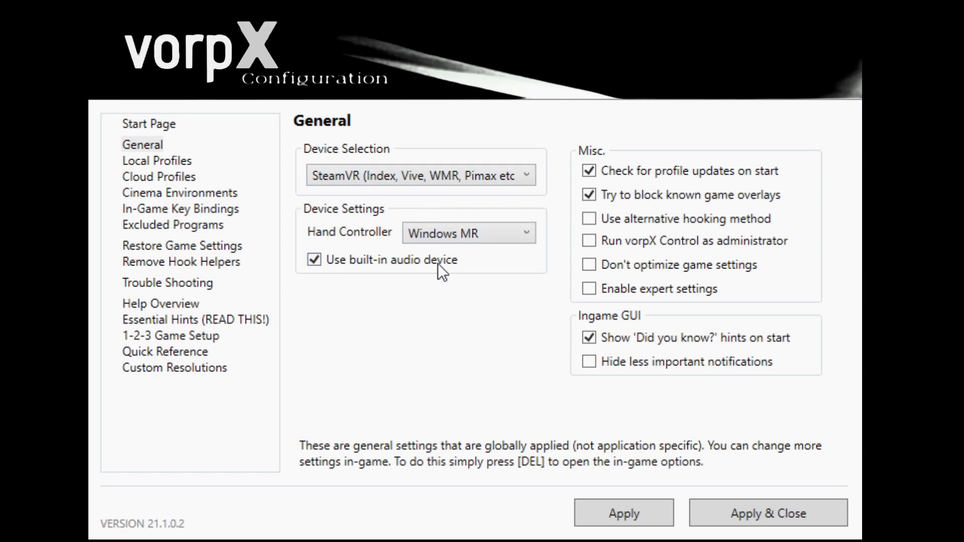
Step: Set Hand Controller to Auto, pick the Cyberpunk 2077 local profile and apply the configuration
left_click(469, 232)
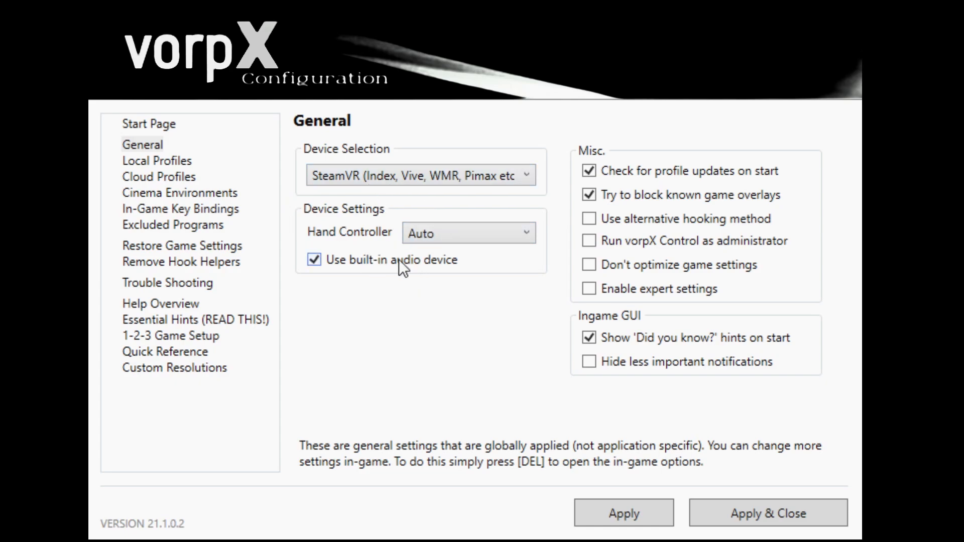
left_click(156, 161)
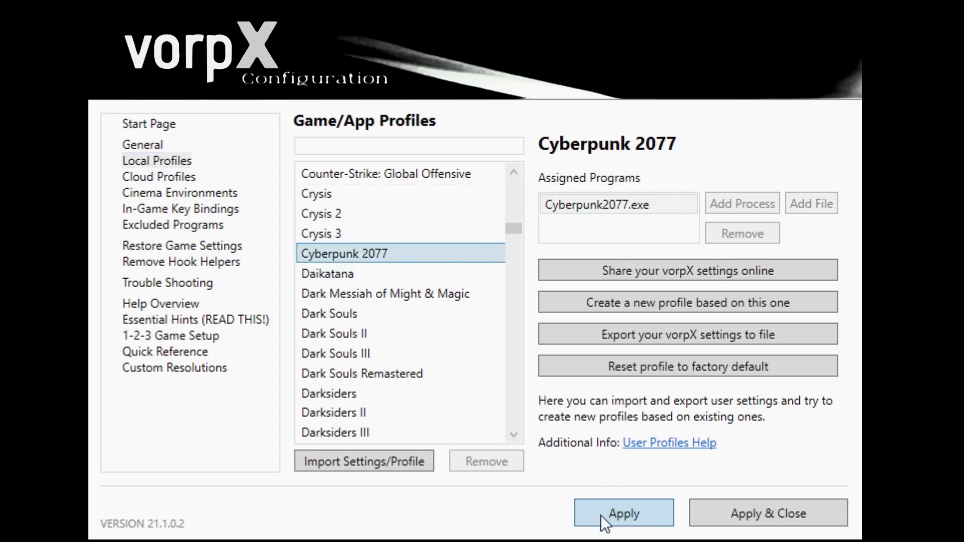
left_click(623, 513)
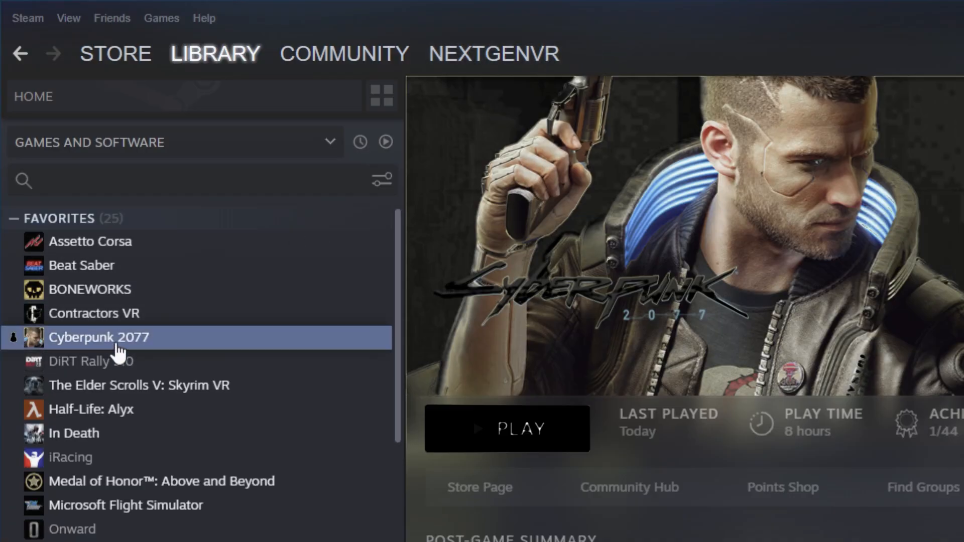
mouse_move(506, 429)
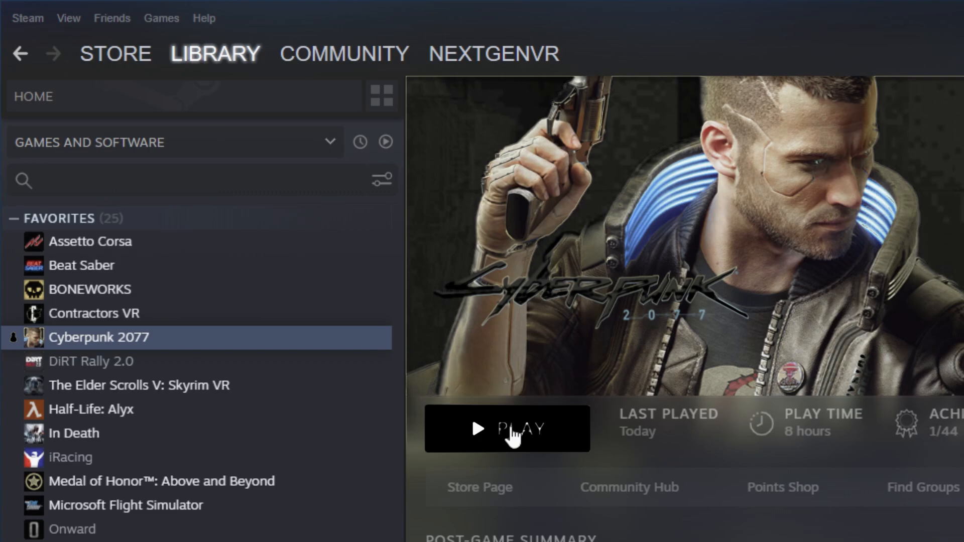
mouse_move(515, 434)
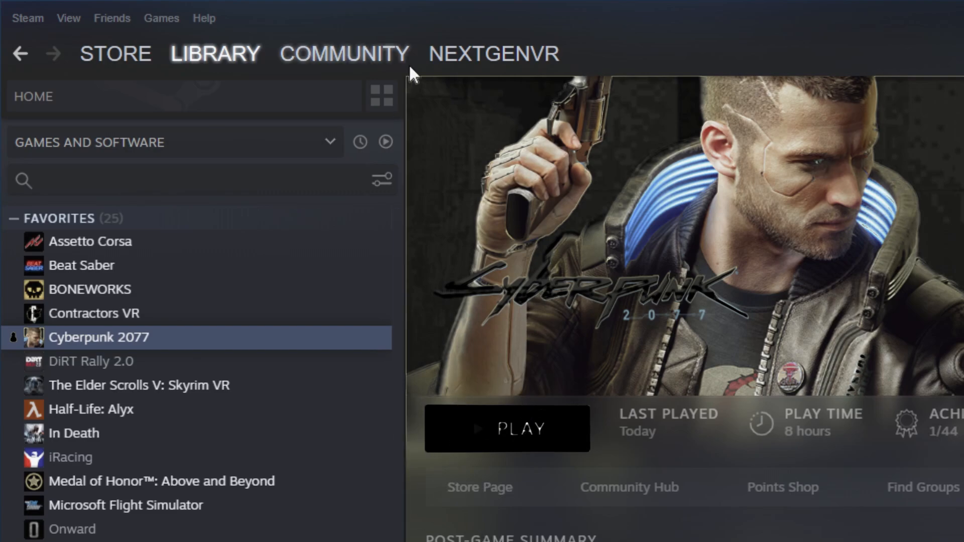
mouse_move(428, 454)
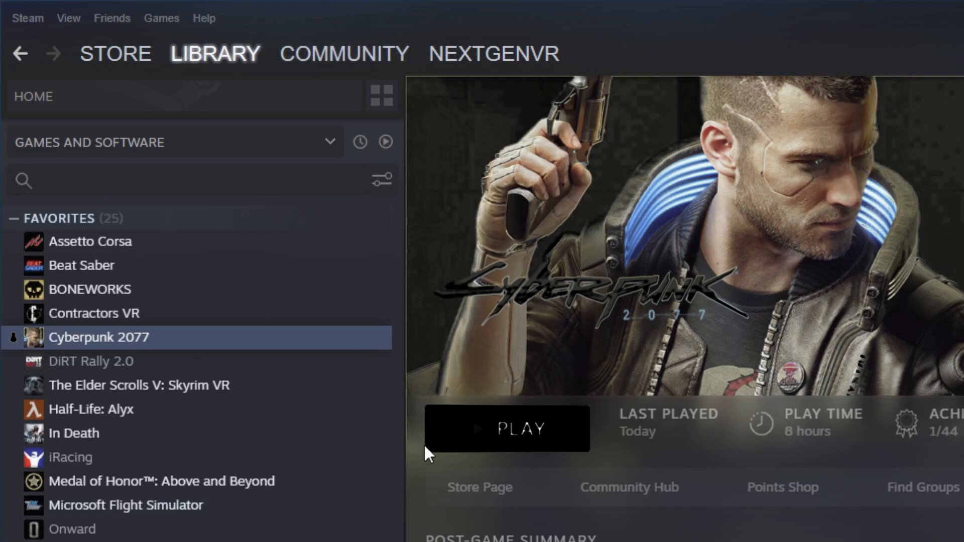
mouse_move(429, 455)
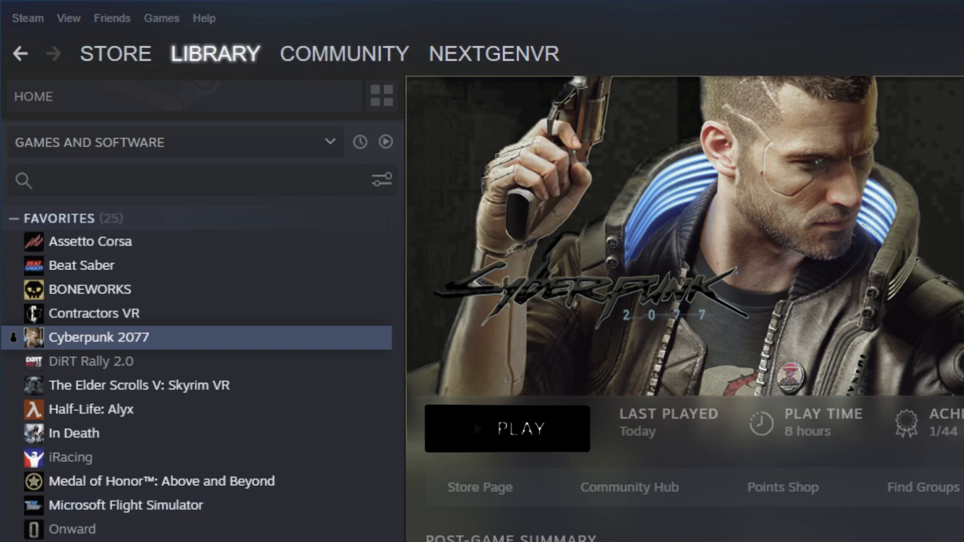
mouse_move(439, 491)
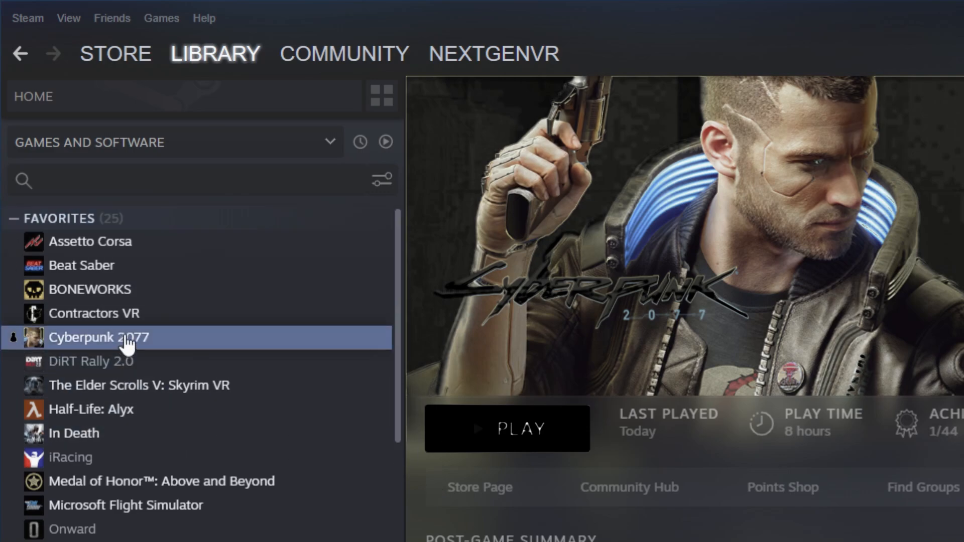
mouse_move(307, 433)
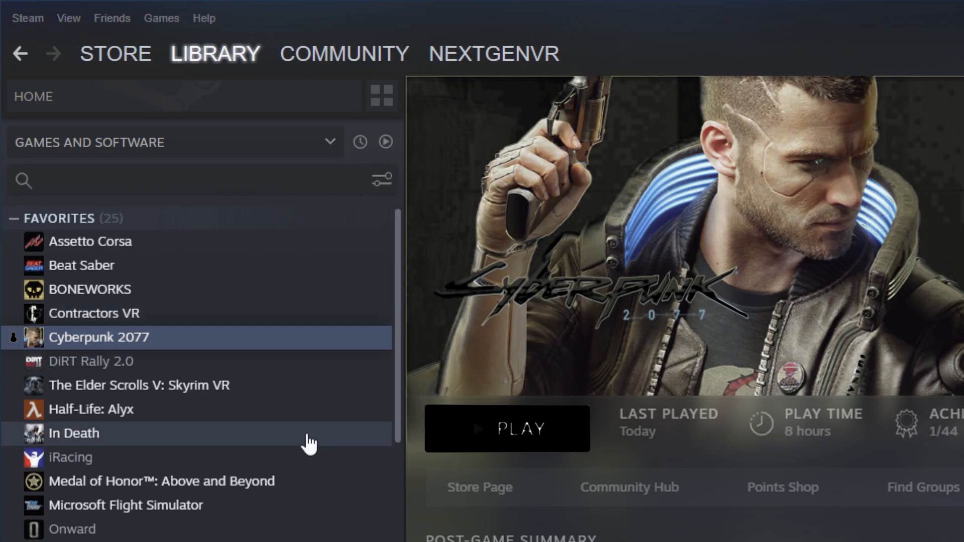
mouse_move(541, 429)
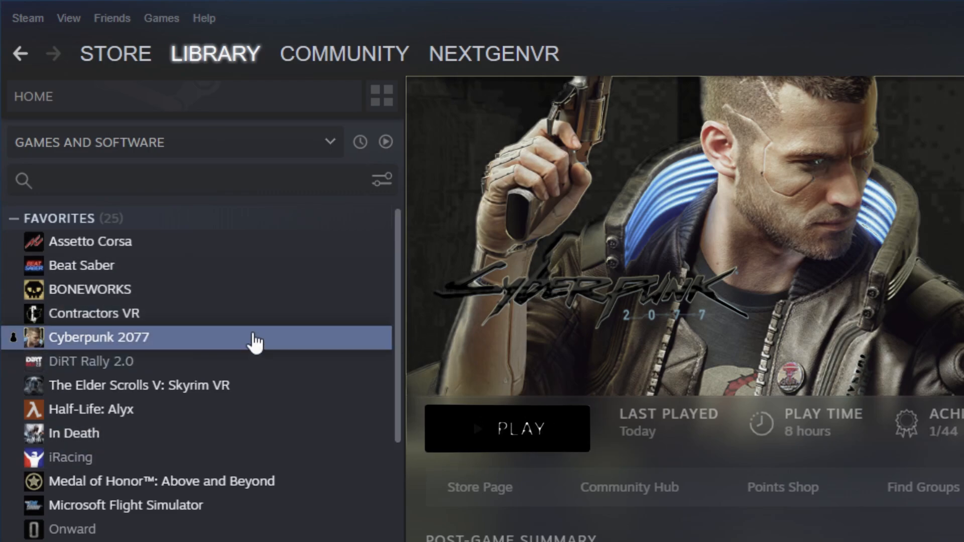
Step: In Graphics settings, lower DLSS resolution scaling from Performance to Ultra Performance
left_click(507, 429)
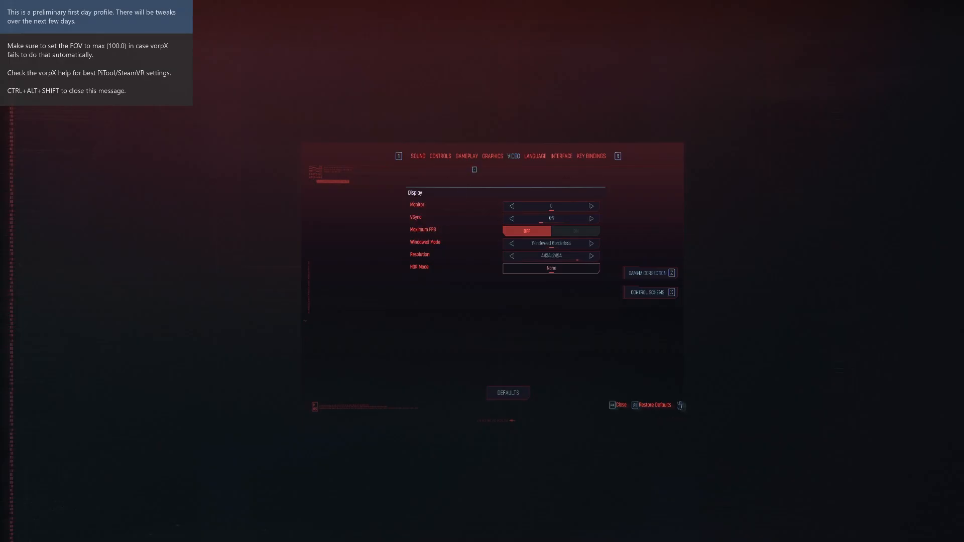
left_click(492, 156)
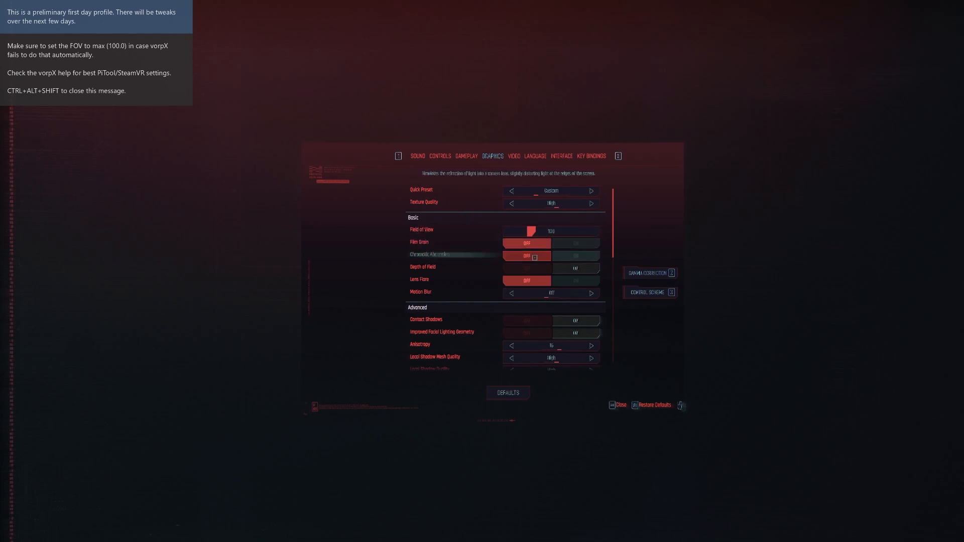
scroll("down", 3)
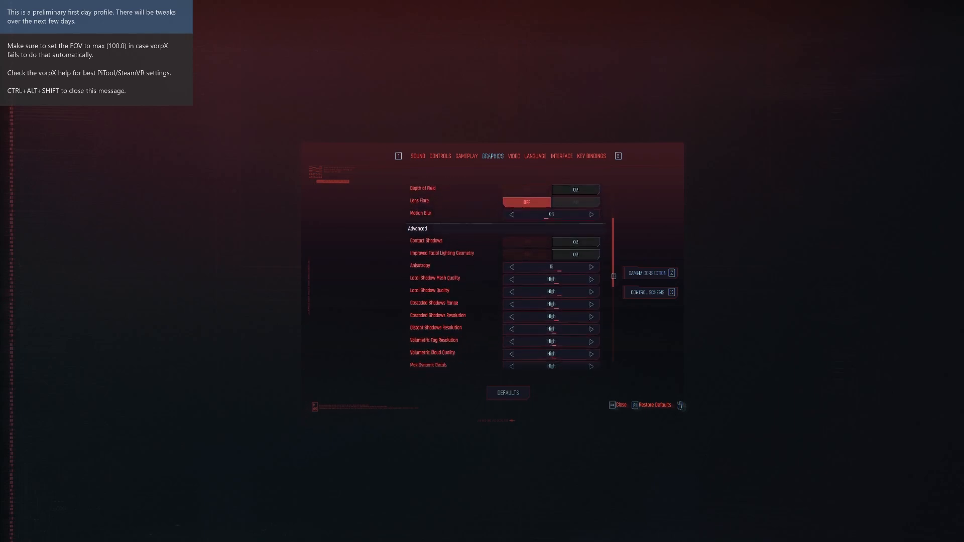
scroll("down", 3)
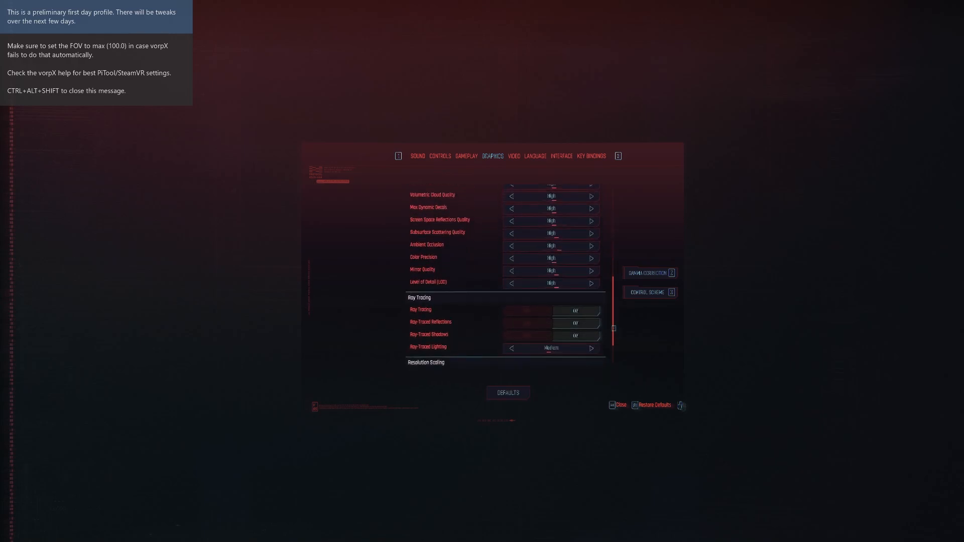
scroll("down", 3)
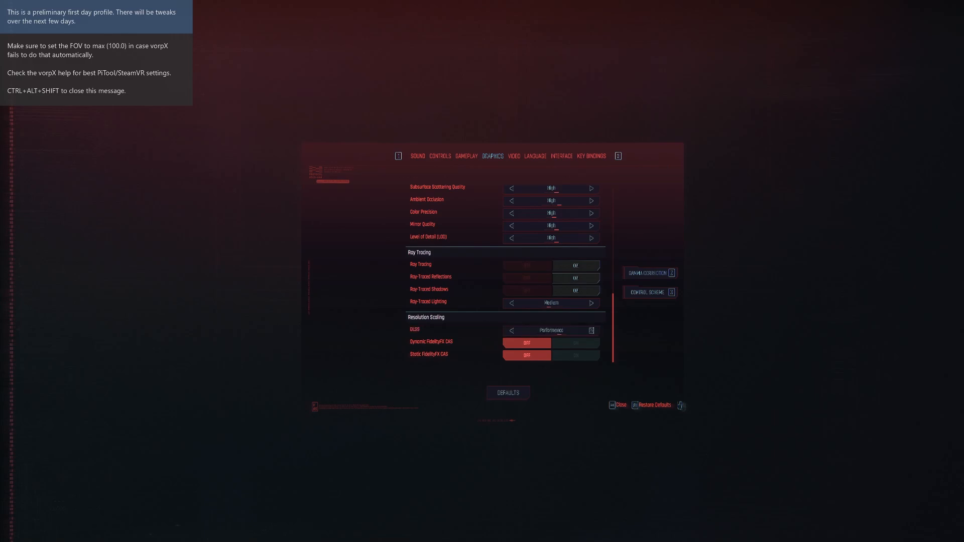
left_click(511, 330)
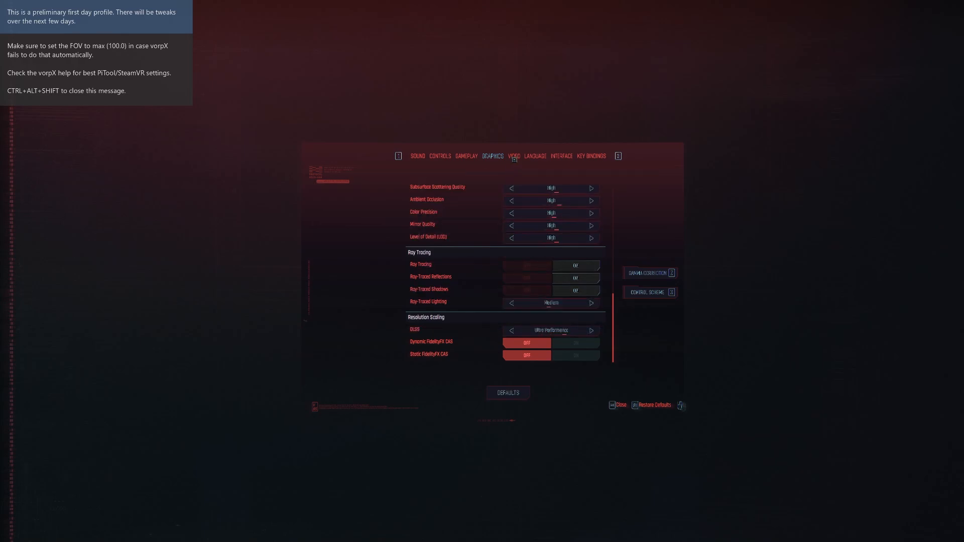
Step: In Video settings, change the display resolution and apply it
left_click(514, 155)
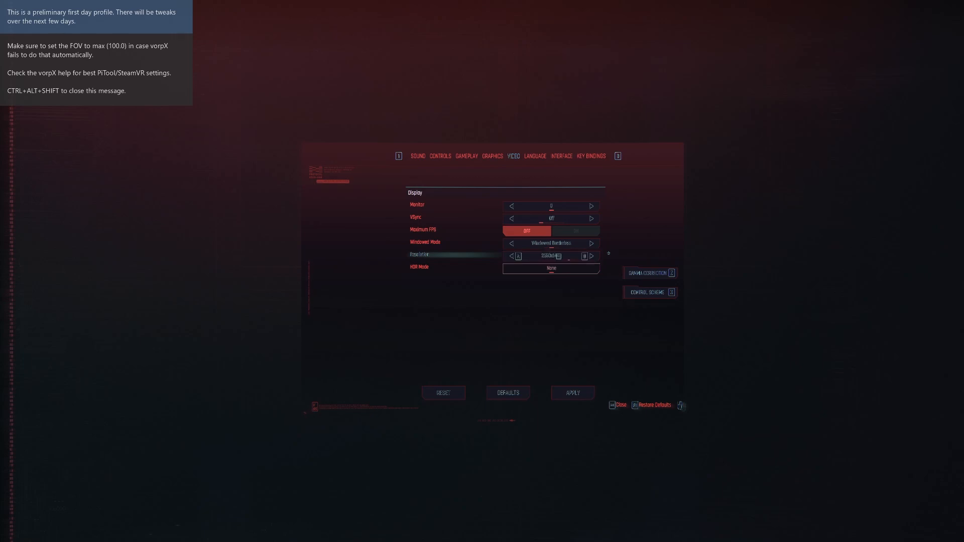
left_click(590, 256)
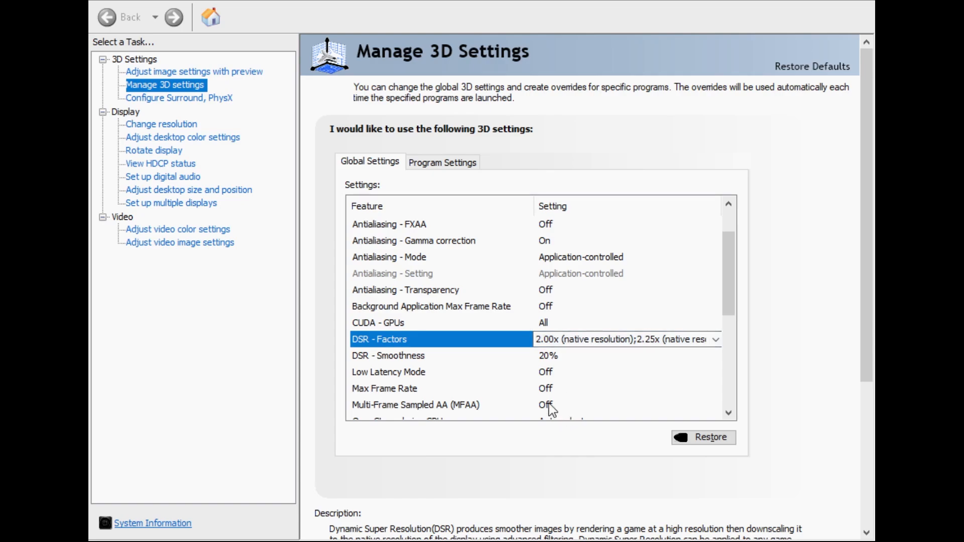
mouse_move(555, 415)
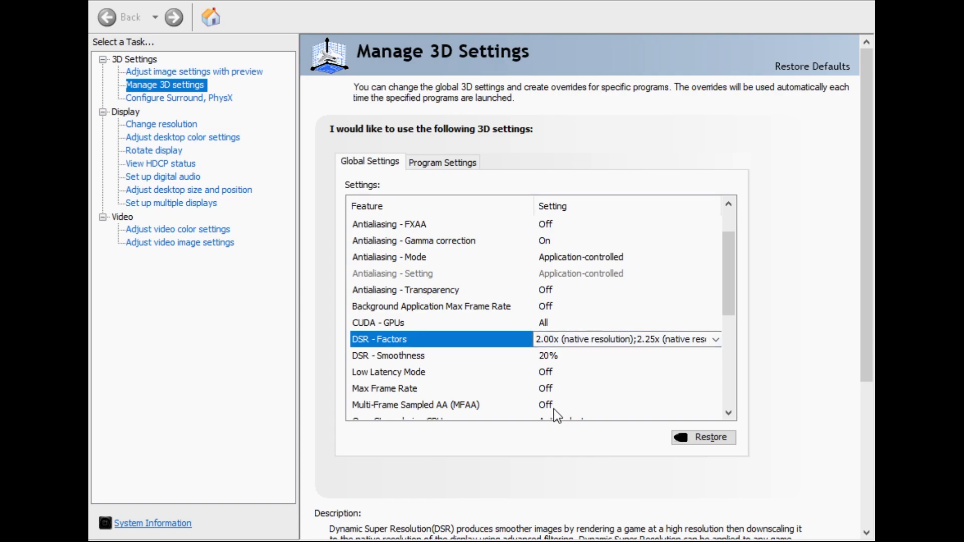
mouse_move(556, 418)
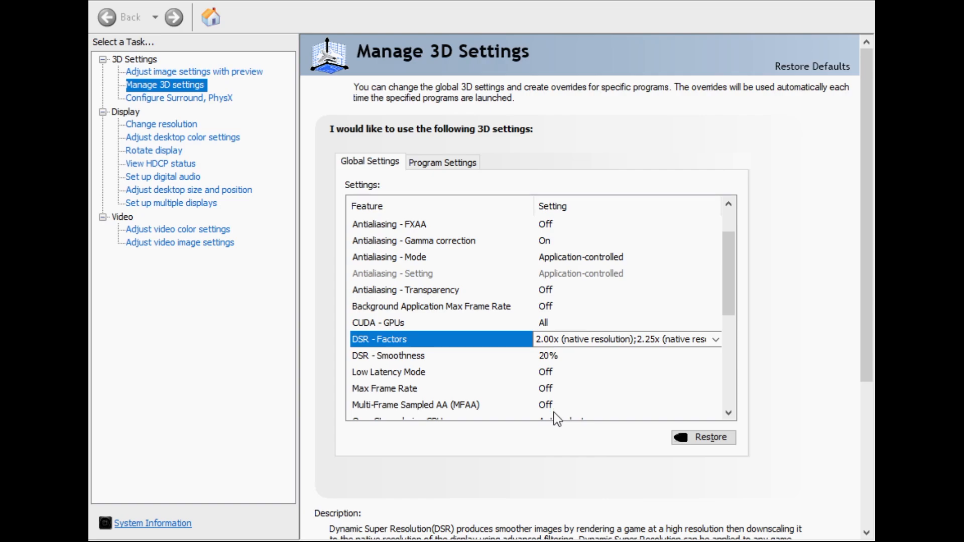
mouse_move(560, 434)
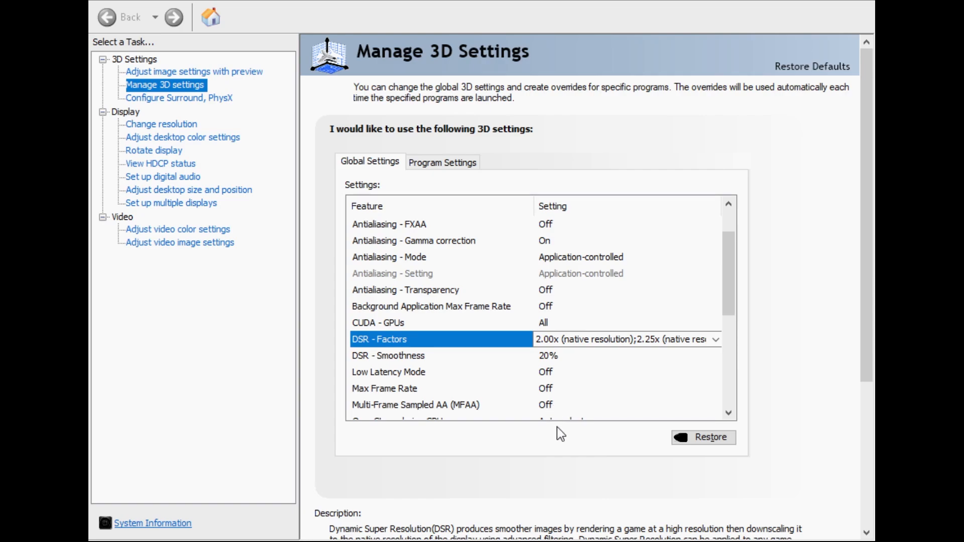
mouse_move(555, 413)
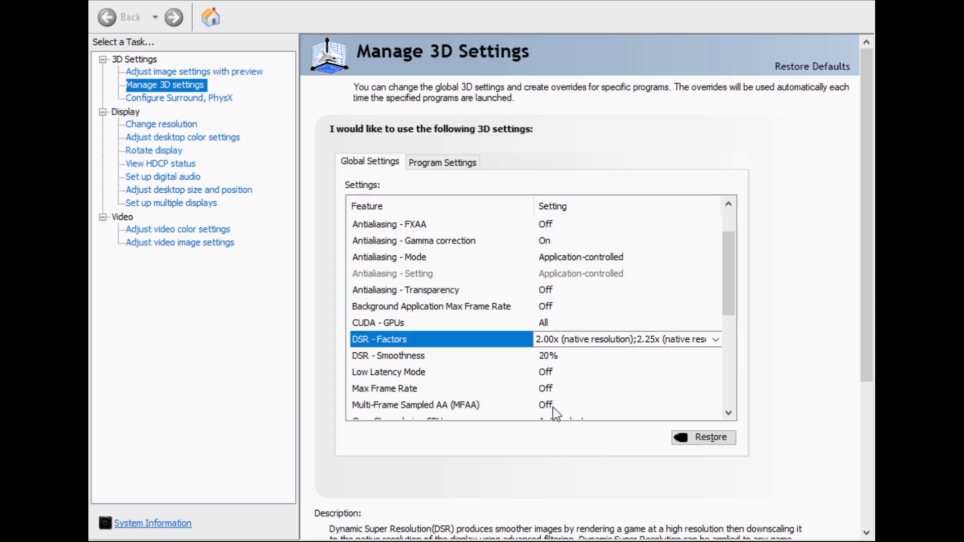
mouse_move(553, 431)
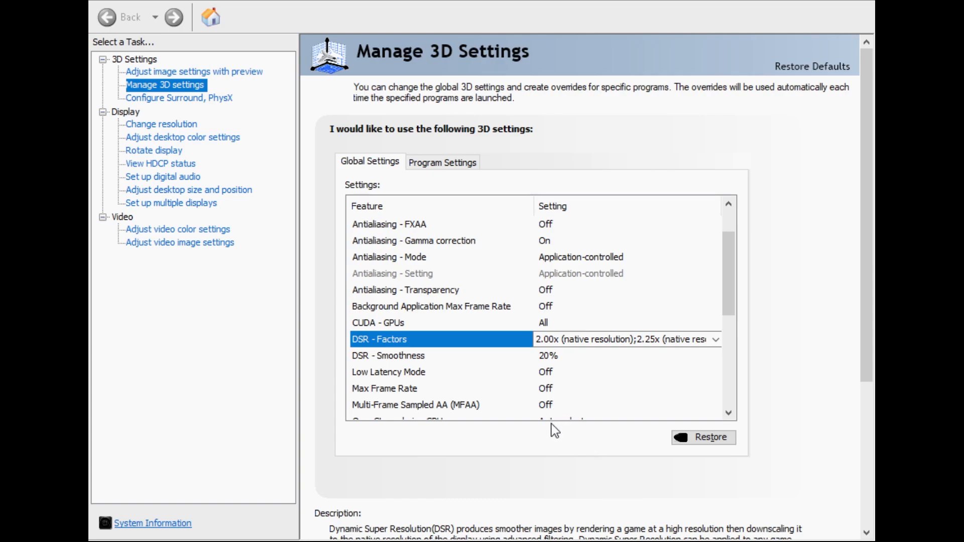
mouse_move(556, 458)
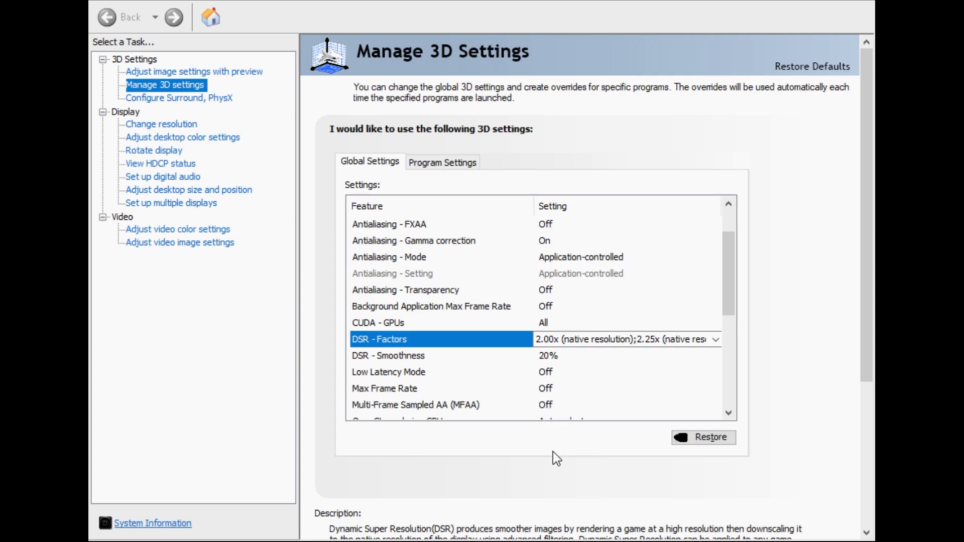
mouse_move(710, 491)
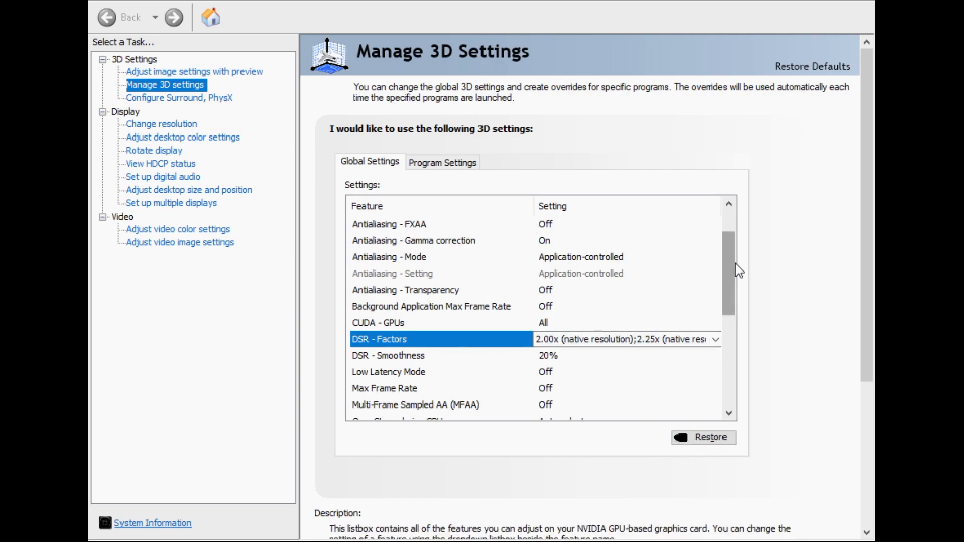
scroll("down", 3)
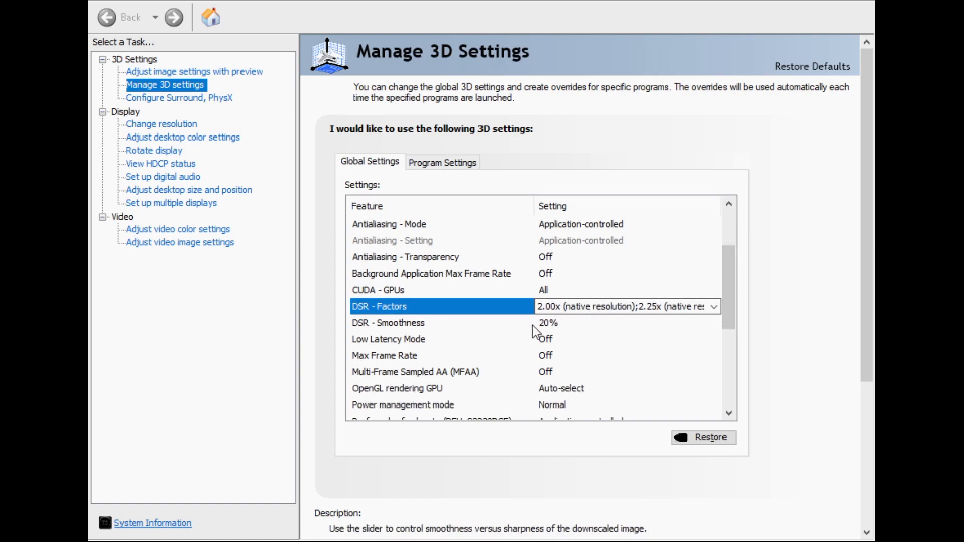
left_click(387, 323)
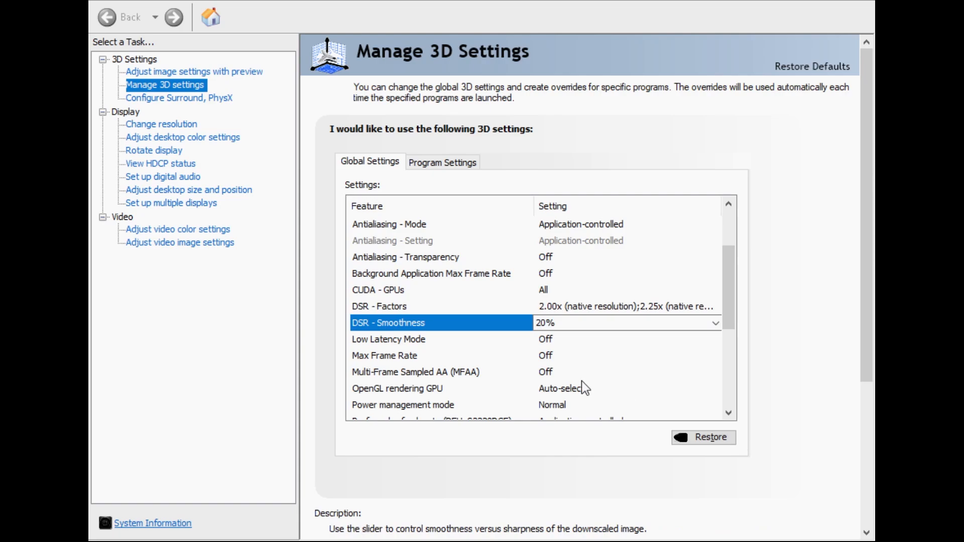
mouse_move(621, 390)
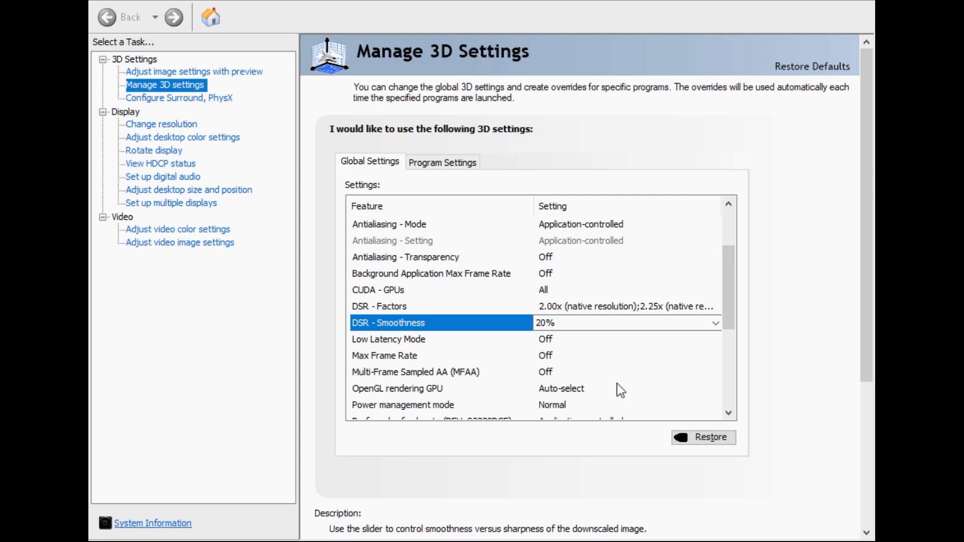
mouse_move(616, 387)
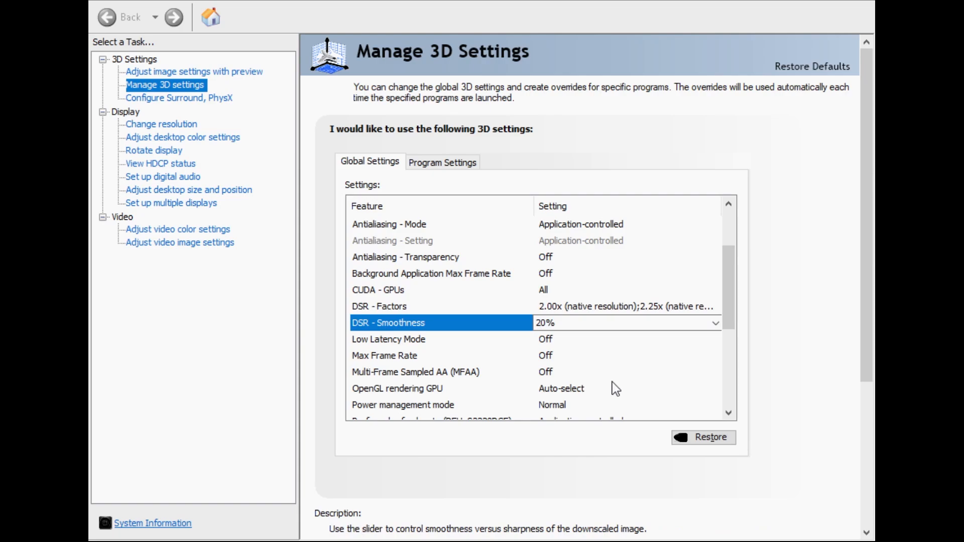
mouse_move(589, 388)
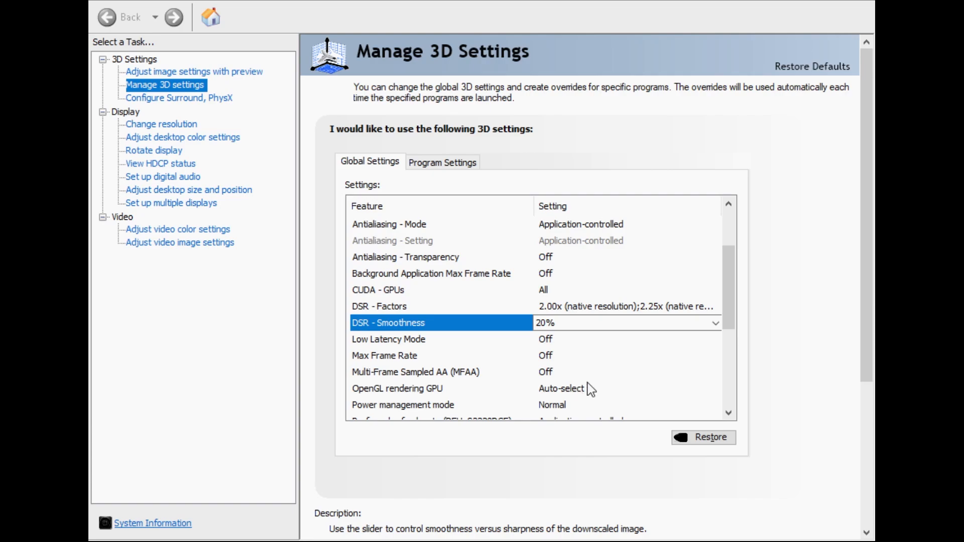
mouse_move(595, 392)
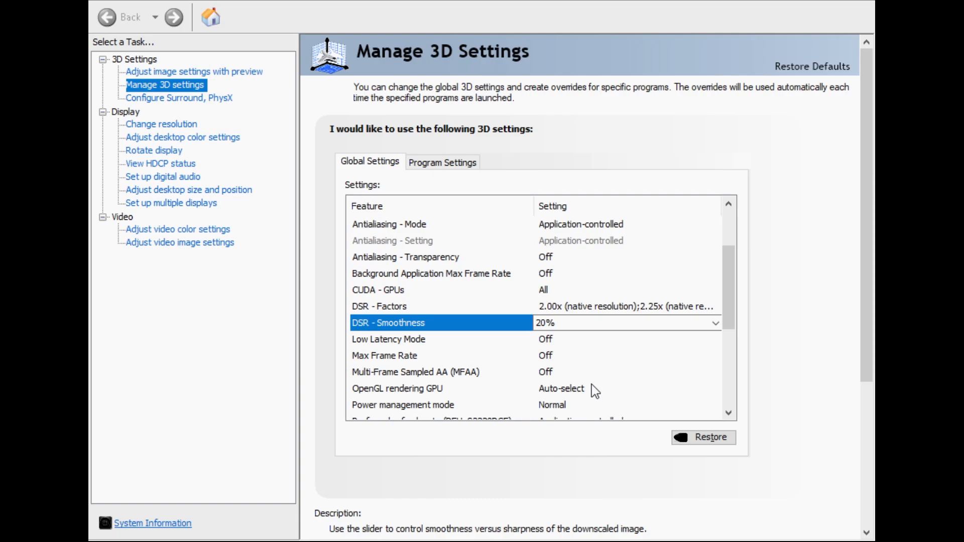
mouse_move(619, 393)
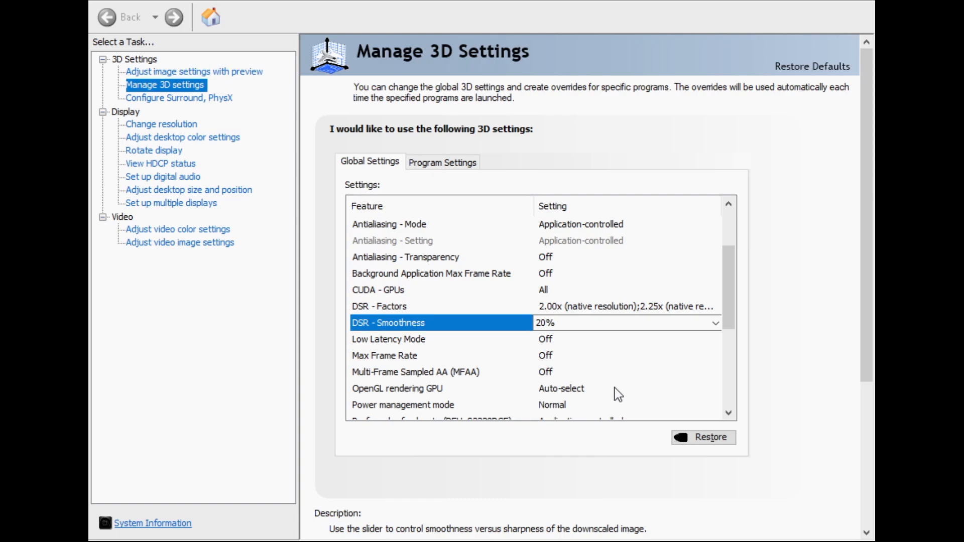
mouse_move(609, 398)
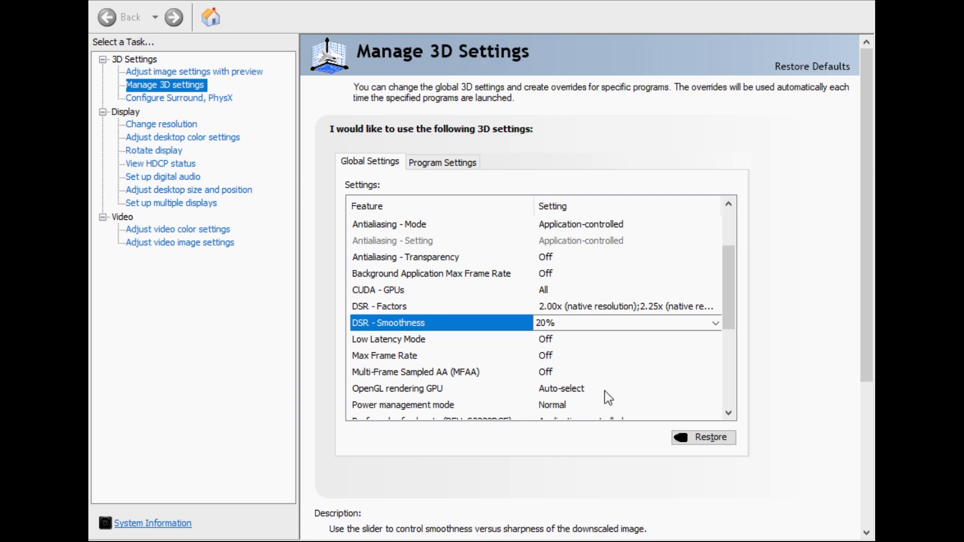
mouse_move(600, 400)
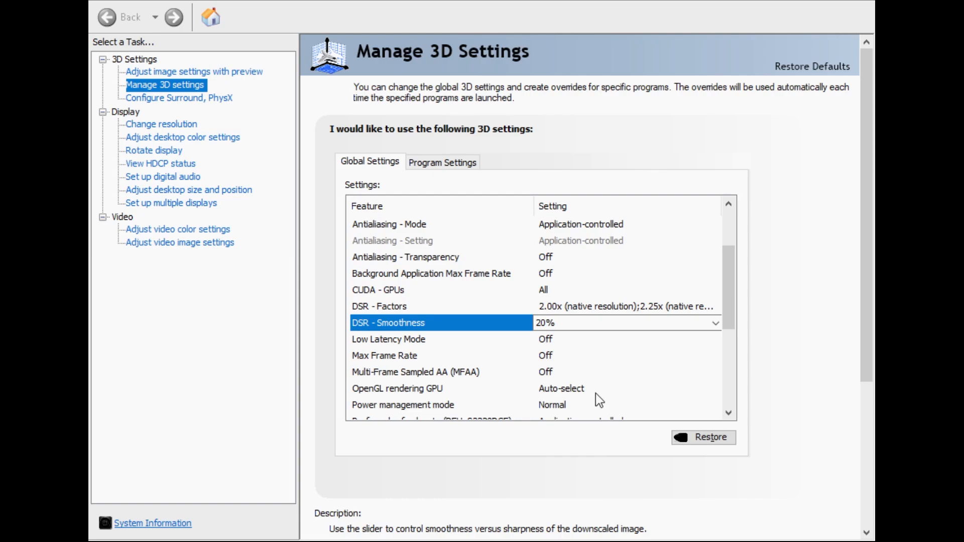
mouse_move(604, 398)
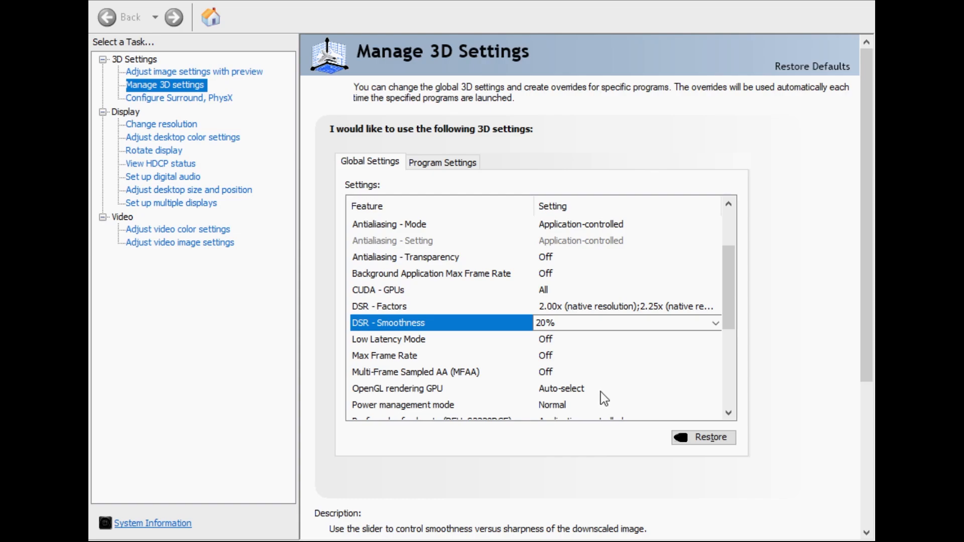
left_click(710, 437)
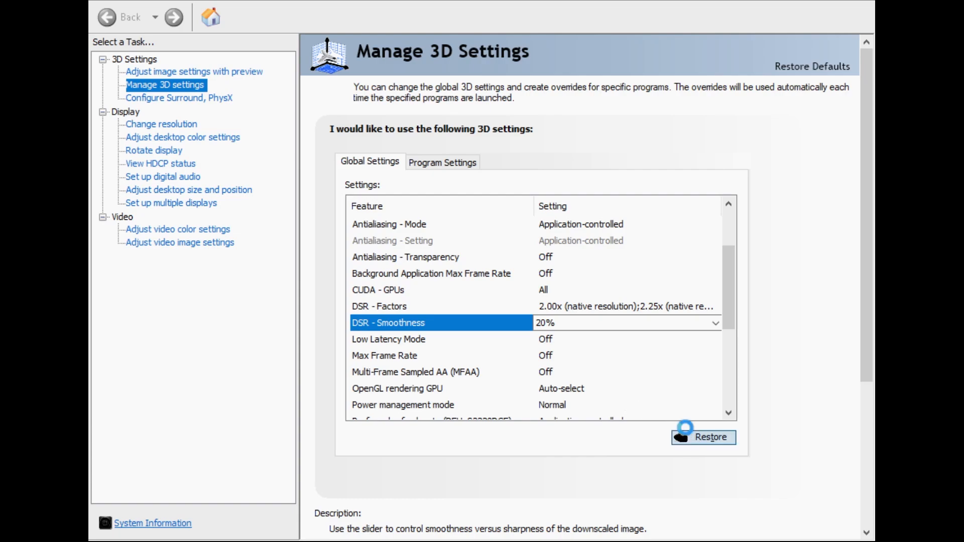
mouse_move(476, 305)
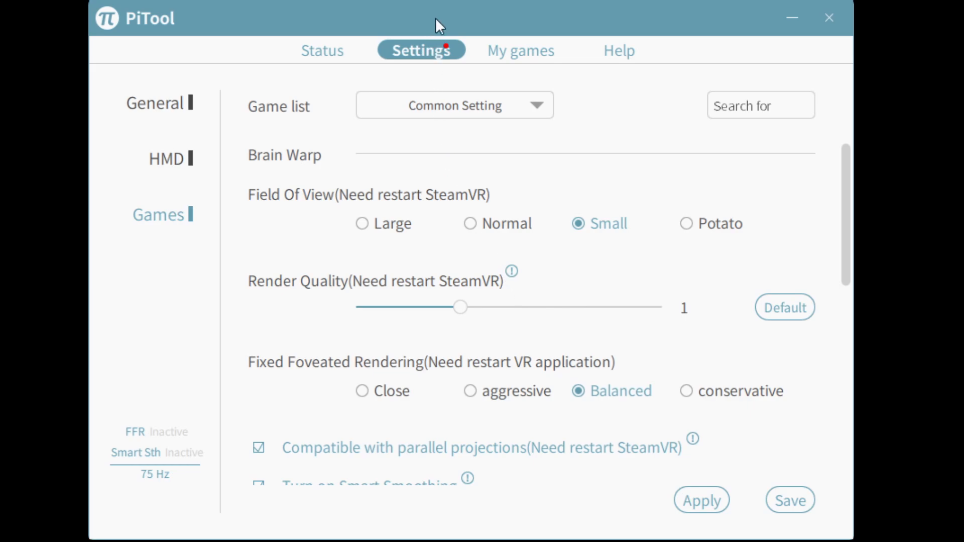
mouse_move(369, 240)
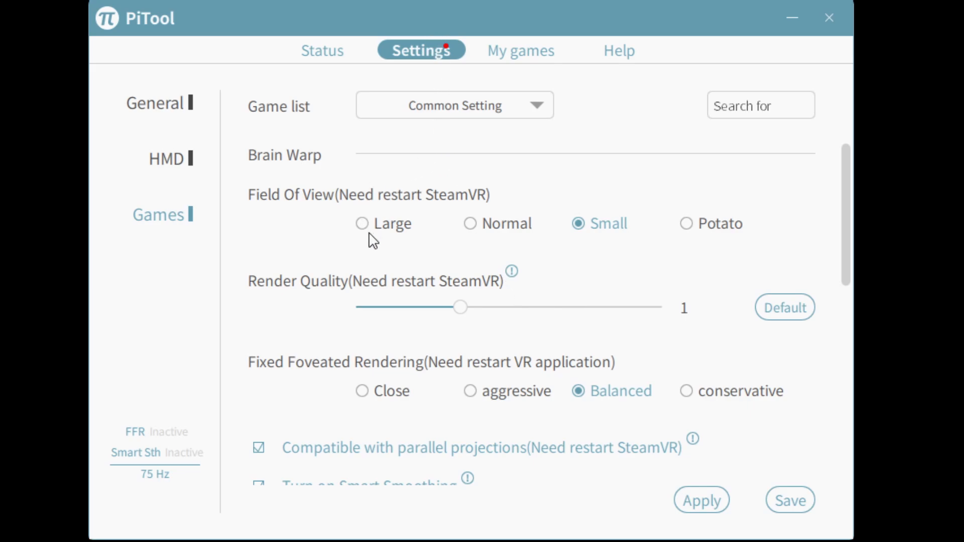
mouse_move(590, 220)
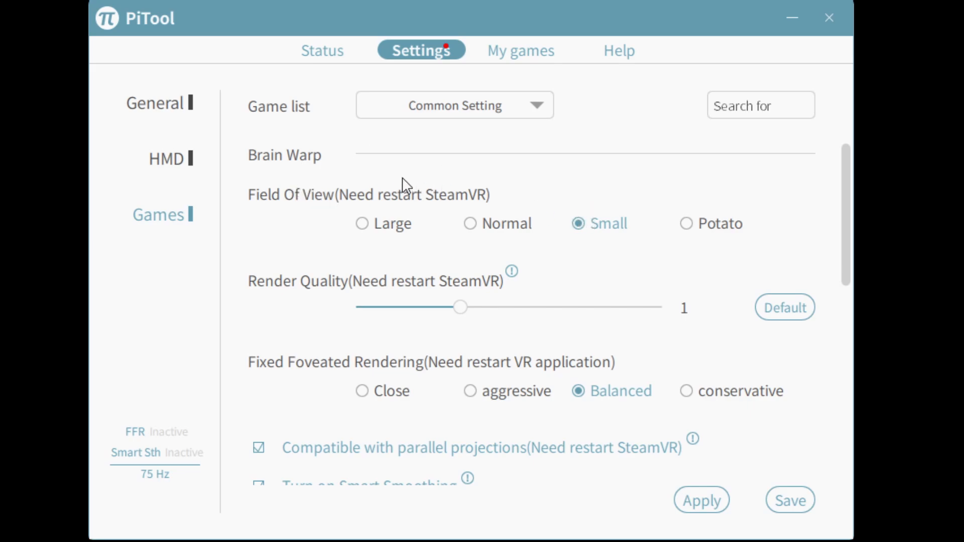
mouse_move(474, 212)
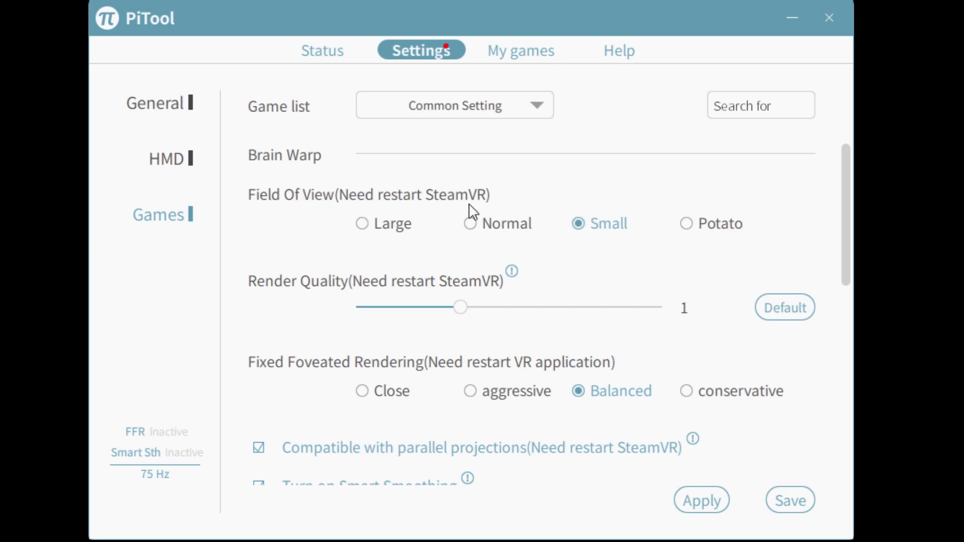
mouse_move(490, 212)
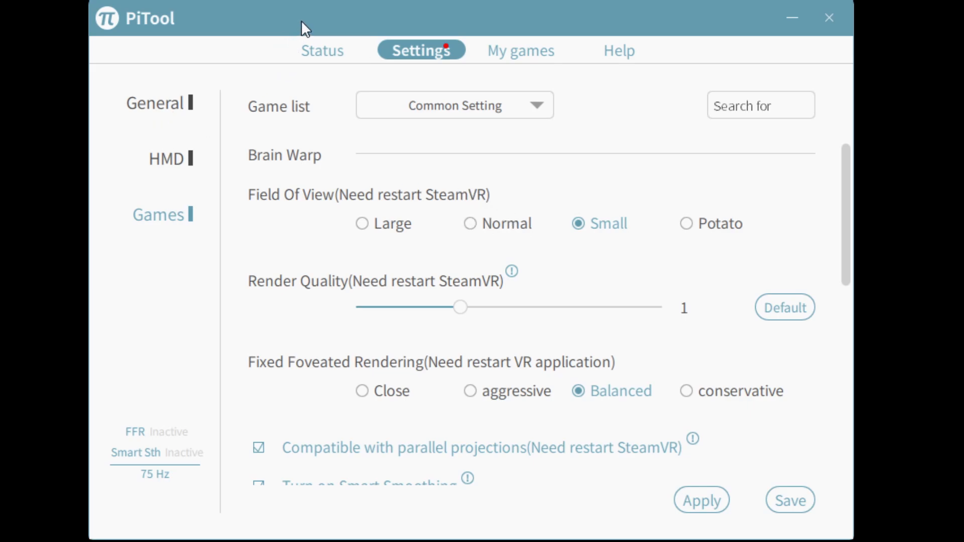
mouse_move(480, 234)
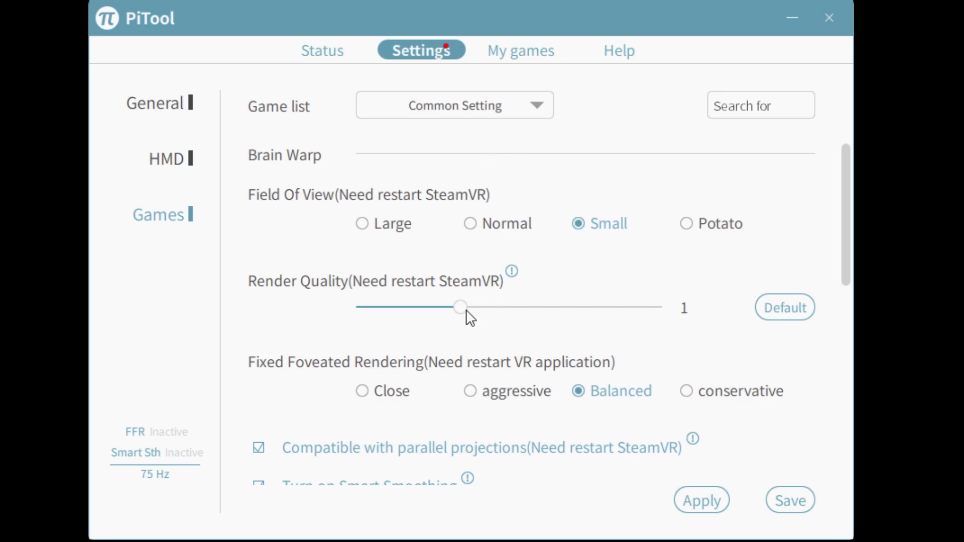
scroll("down", 3)
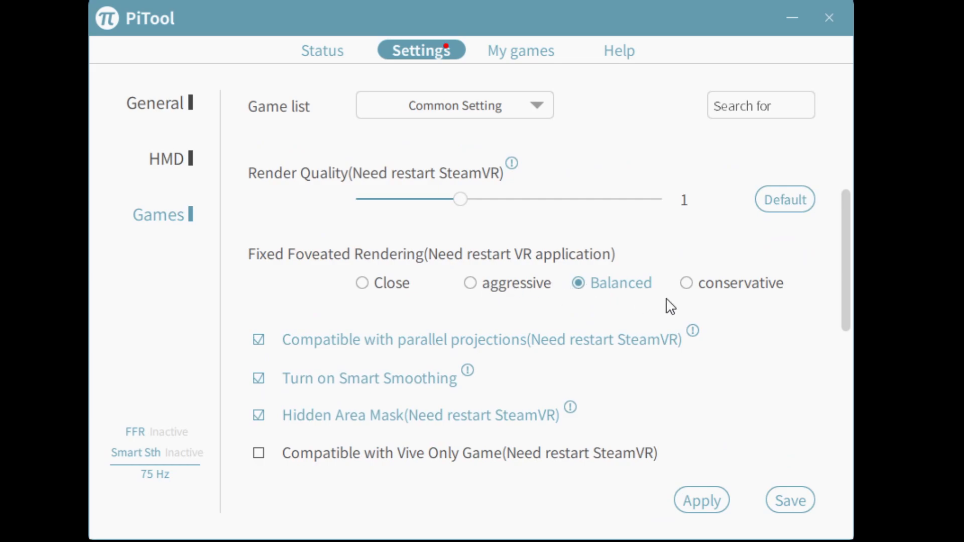
mouse_move(566, 291)
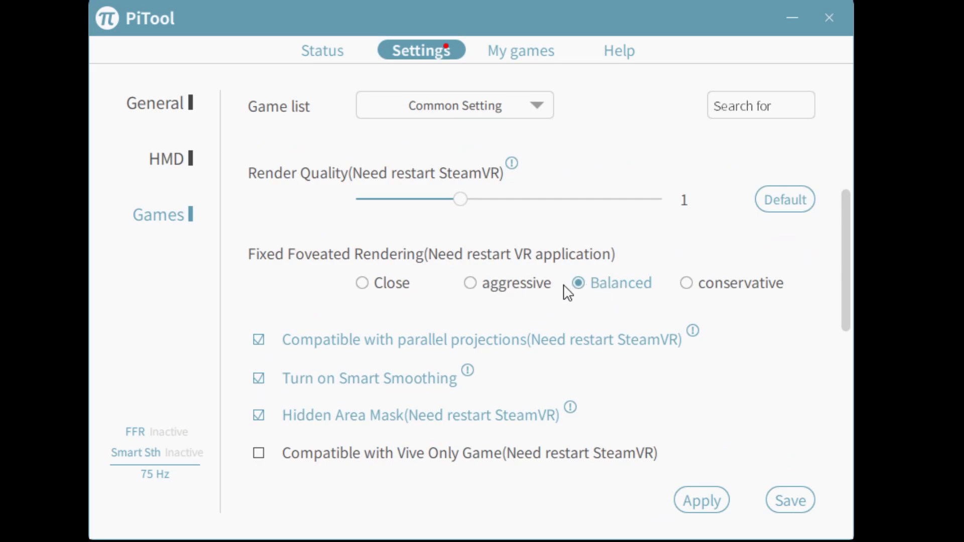
scroll("down", 3)
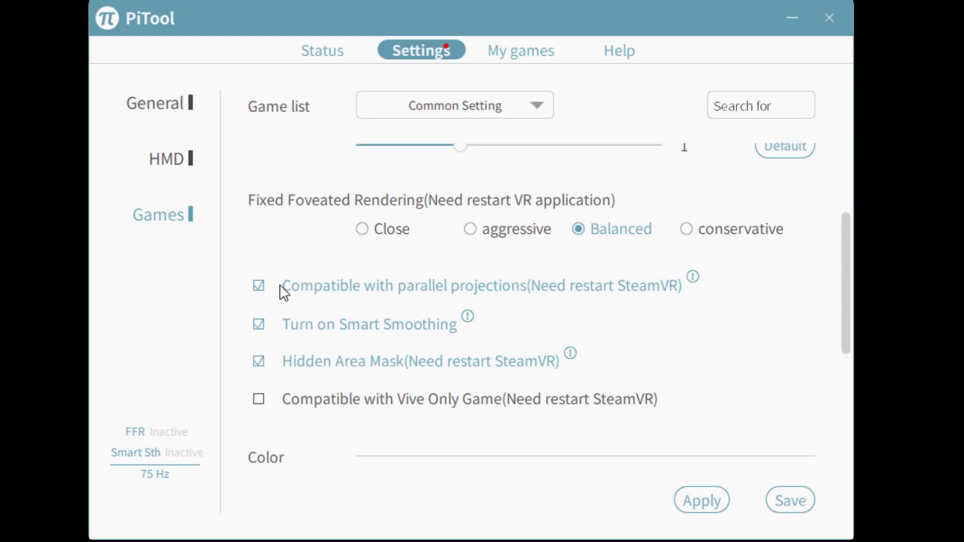
mouse_move(314, 291)
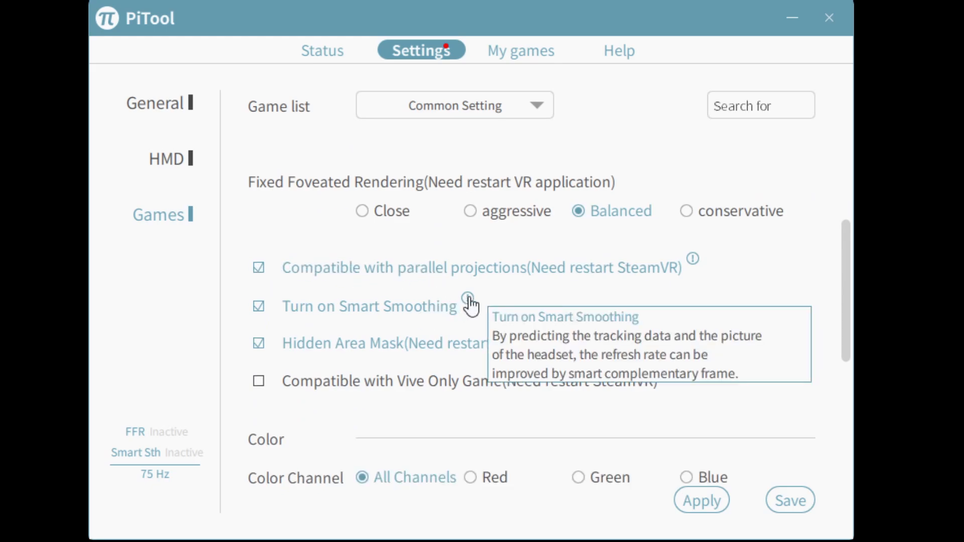
mouse_move(275, 315)
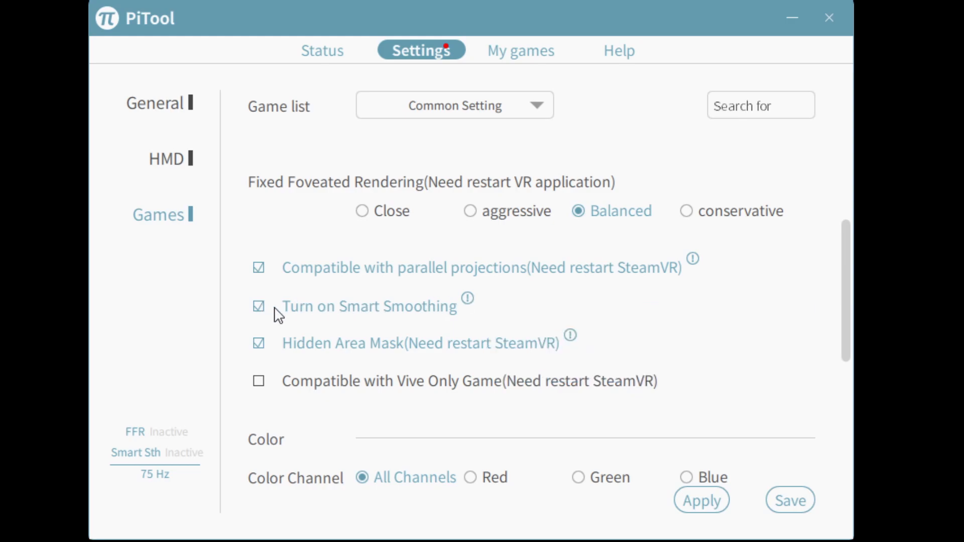
scroll("down", 3)
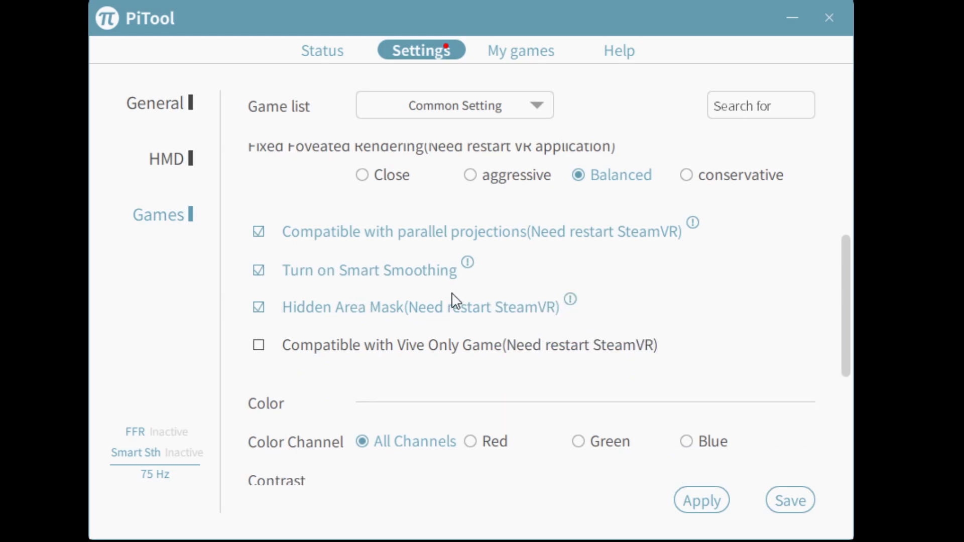
scroll("down", 3)
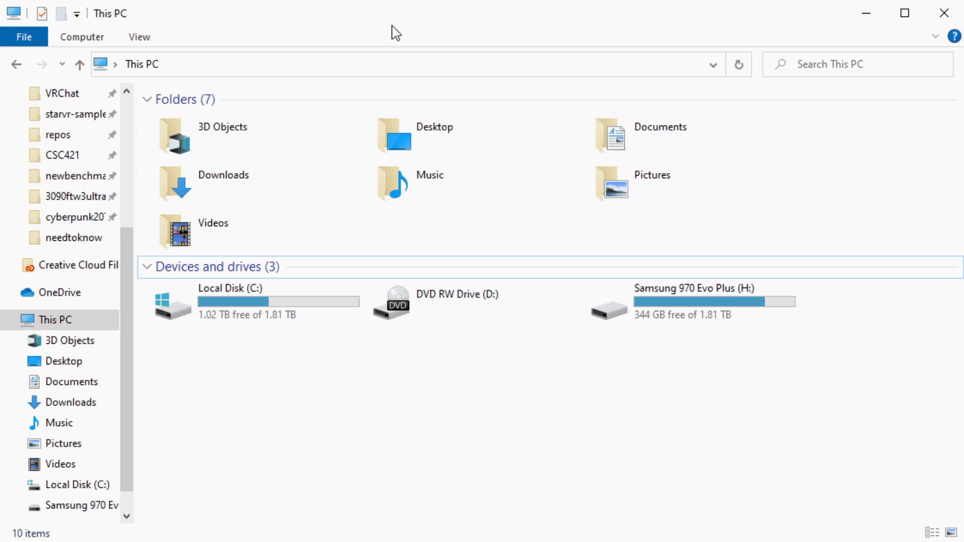
mouse_move(471, 28)
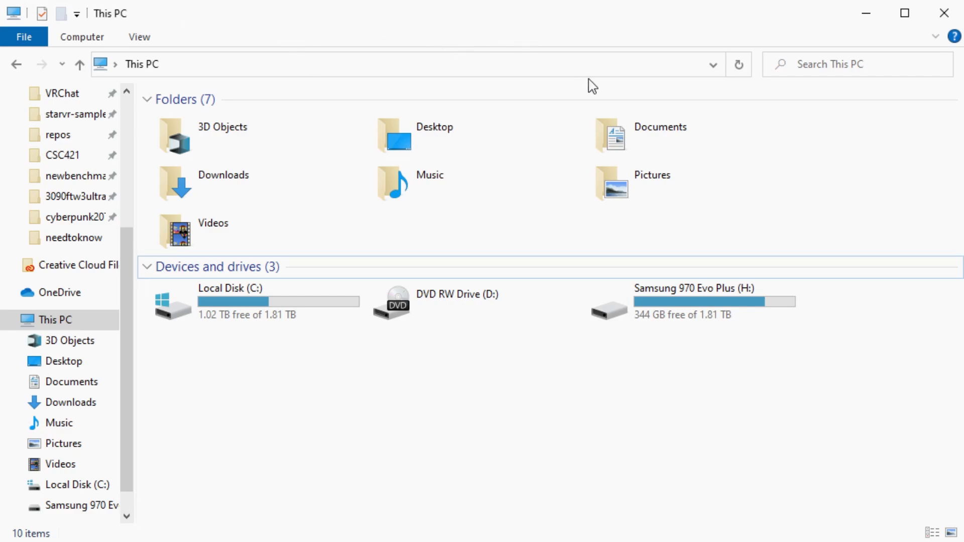
Step: Browse to Cyberpunk 2077\r6\config\settings\platform\pc and open options.json for editing
left_click(689, 301)
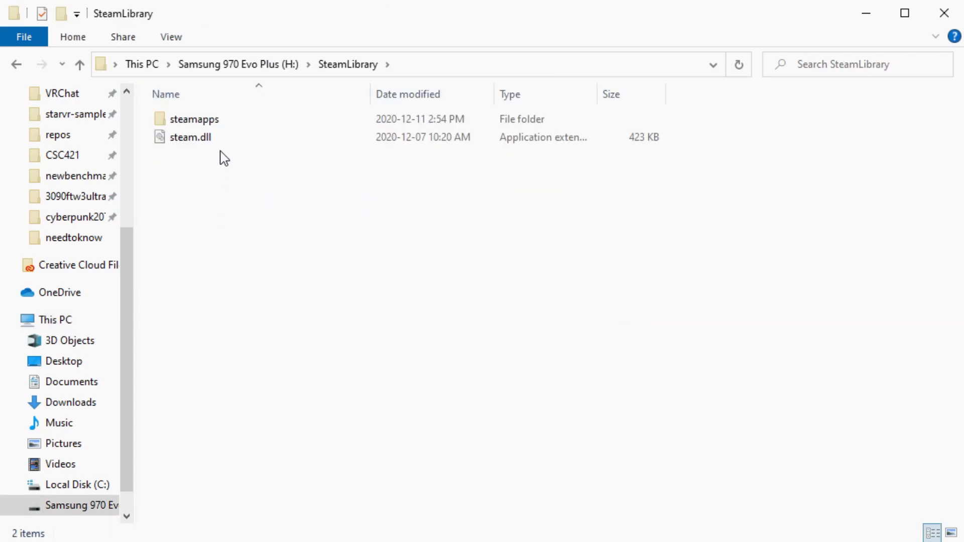
double_click(194, 118)
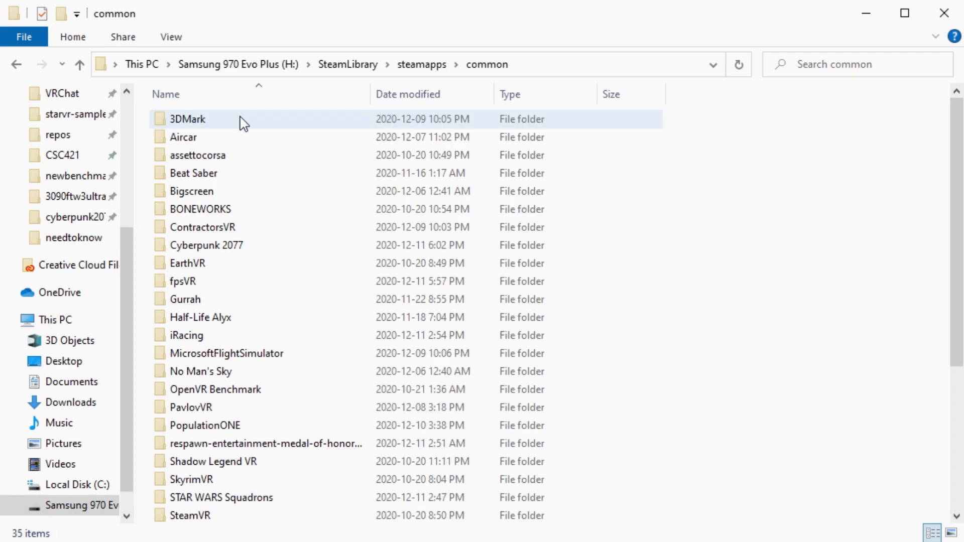
double_click(207, 245)
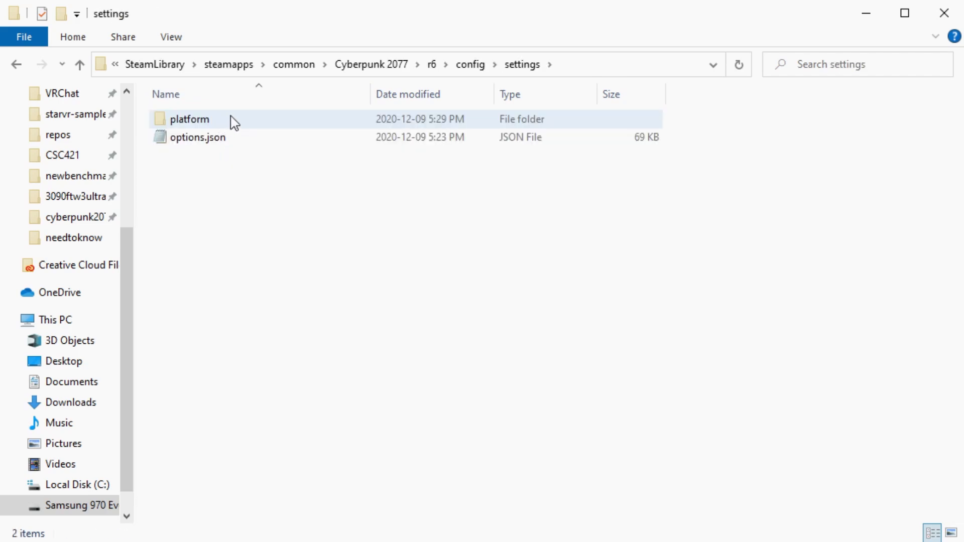
double_click(190, 118)
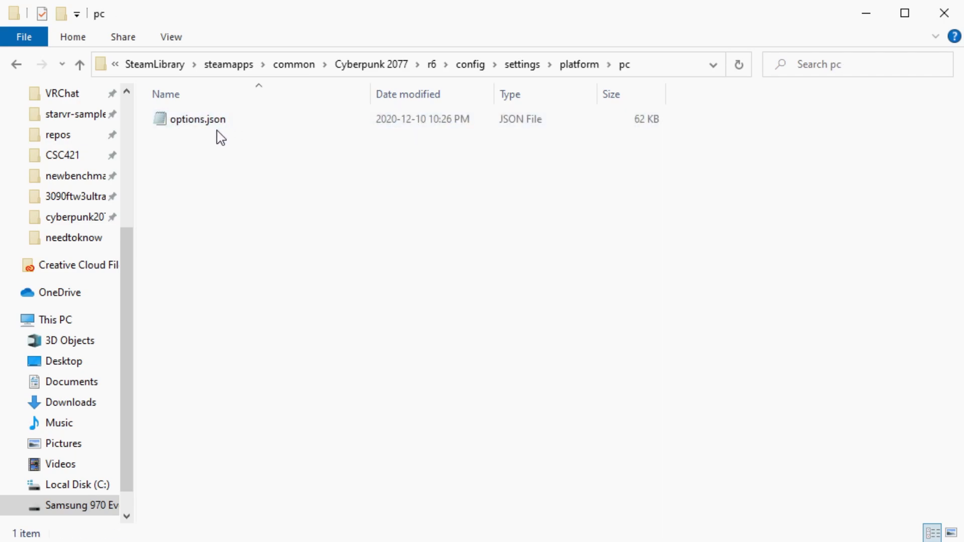
left_click(198, 118)
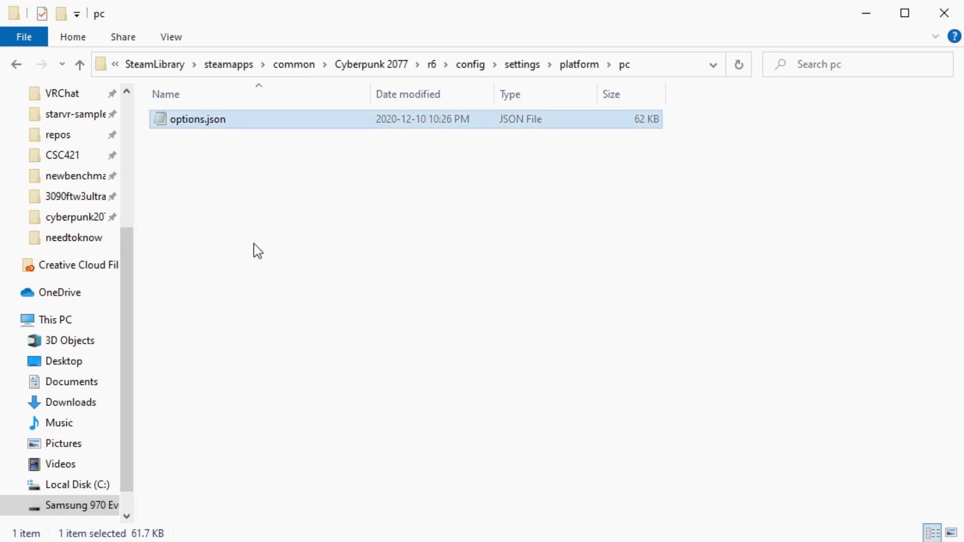
double_click(198, 119)
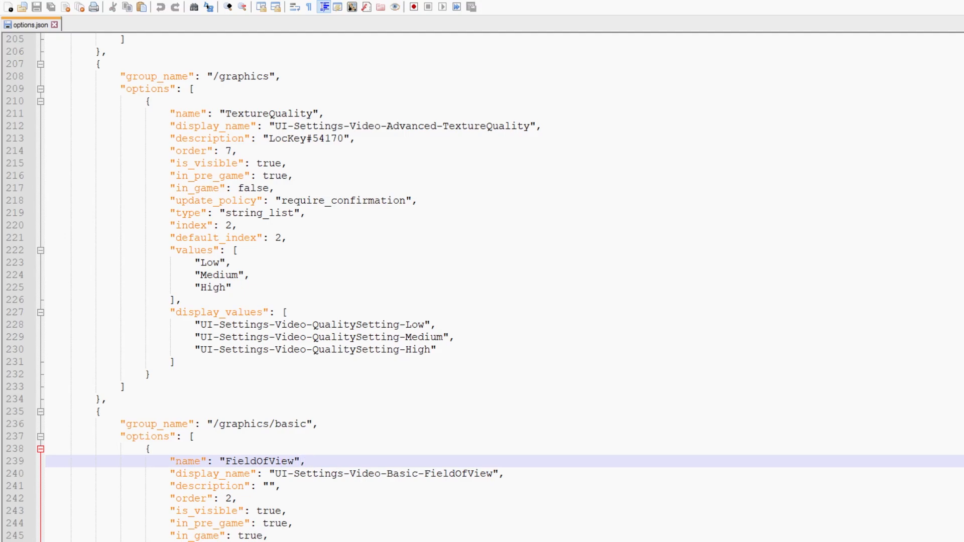
Step: Scroll options.json to the FieldOfView entry showing value 80.0 and maximum 180.0
scroll("down", 3)
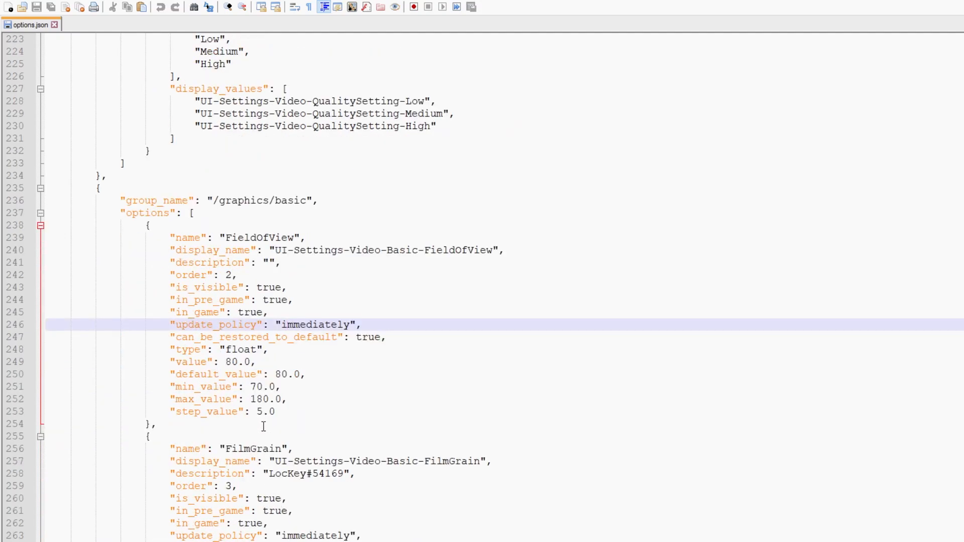
left_click(270, 399)
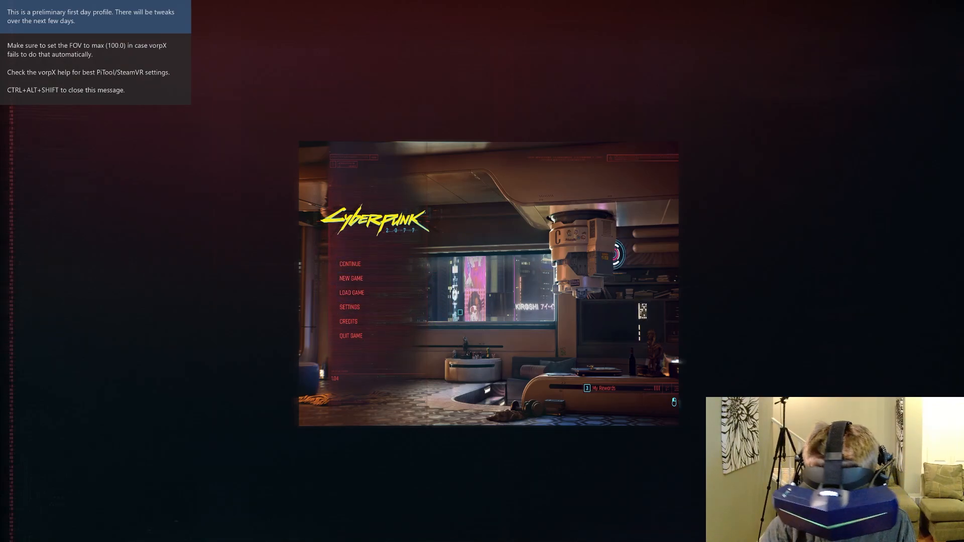
mouse_move(350, 308)
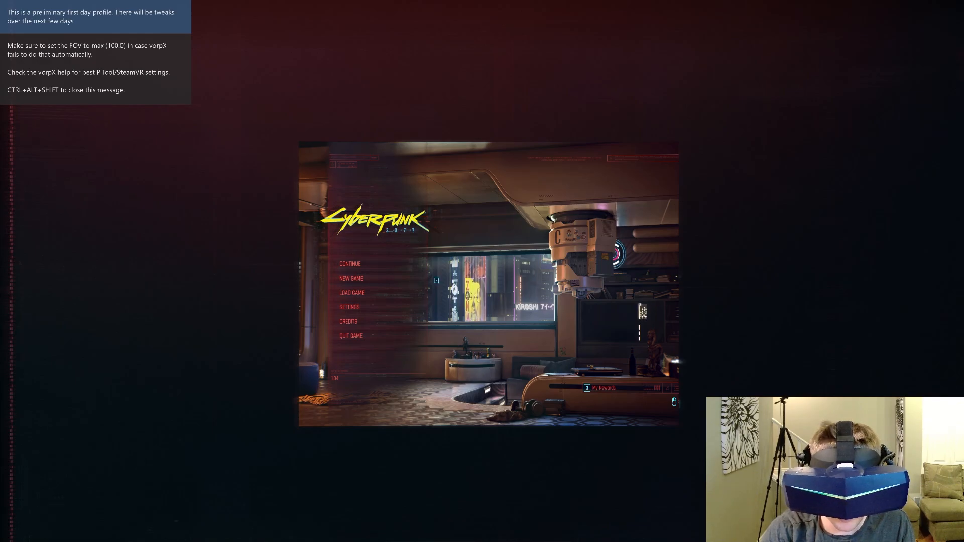
Step: Review Graphics settings (FOV 100, ray tracing on, DLSS Ultra Performance), then show the Video options
left_click(350, 307)
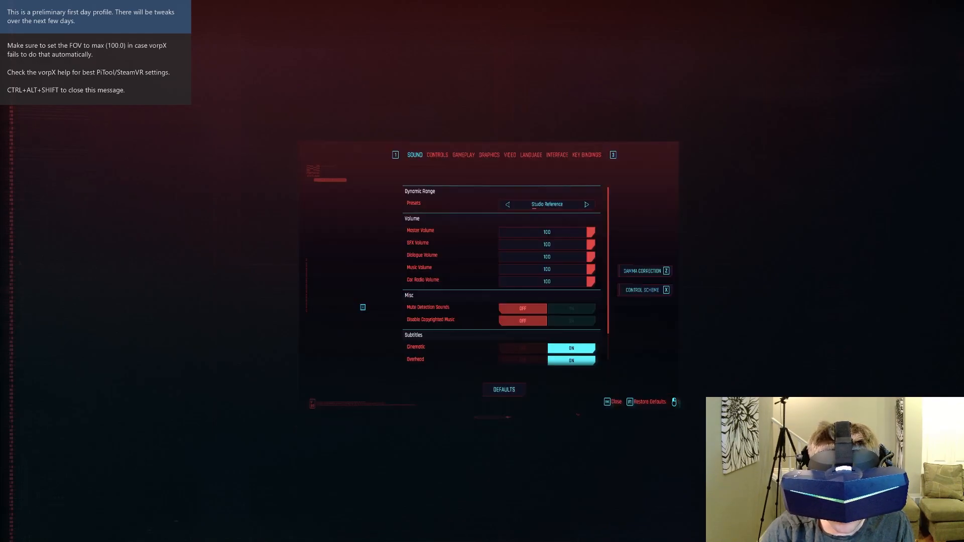
left_click(509, 155)
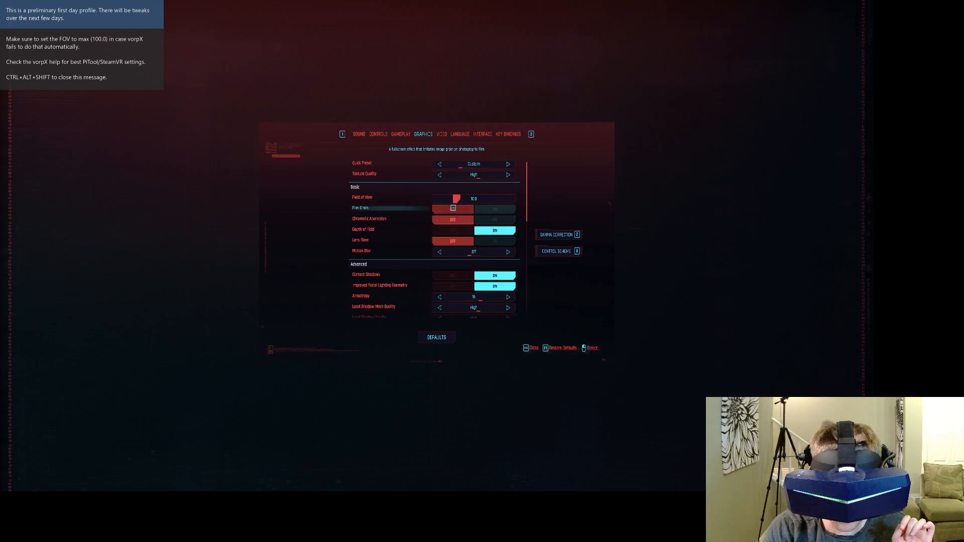
scroll("down", 3)
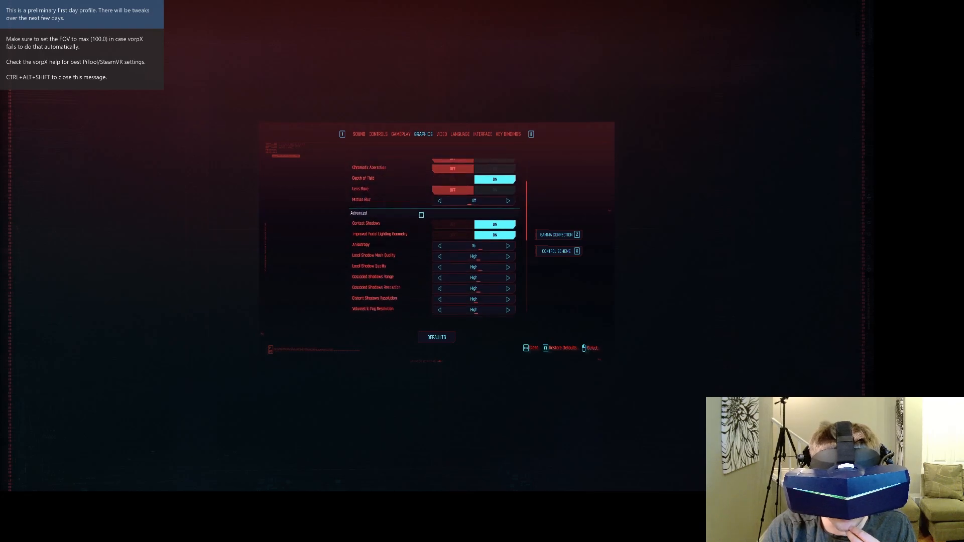
scroll("down", 3)
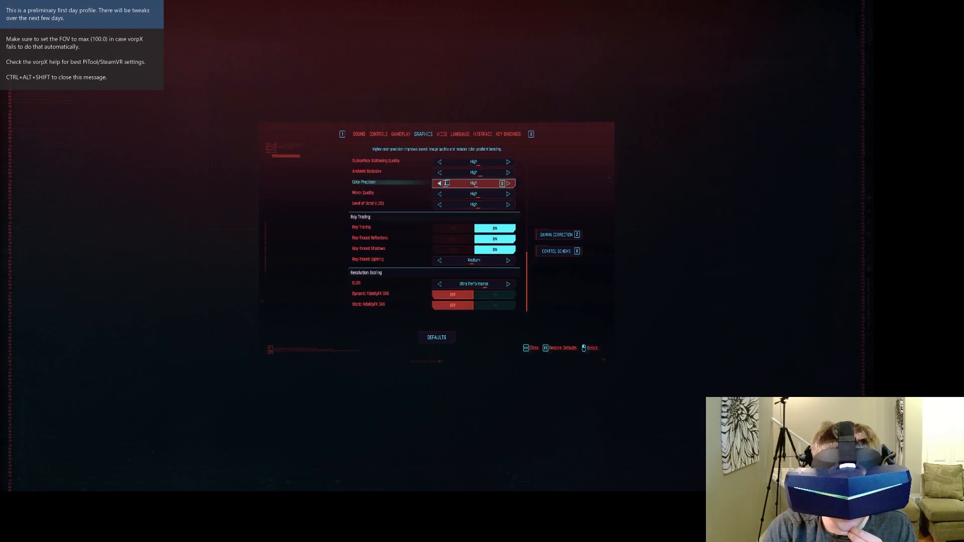
left_click(441, 134)
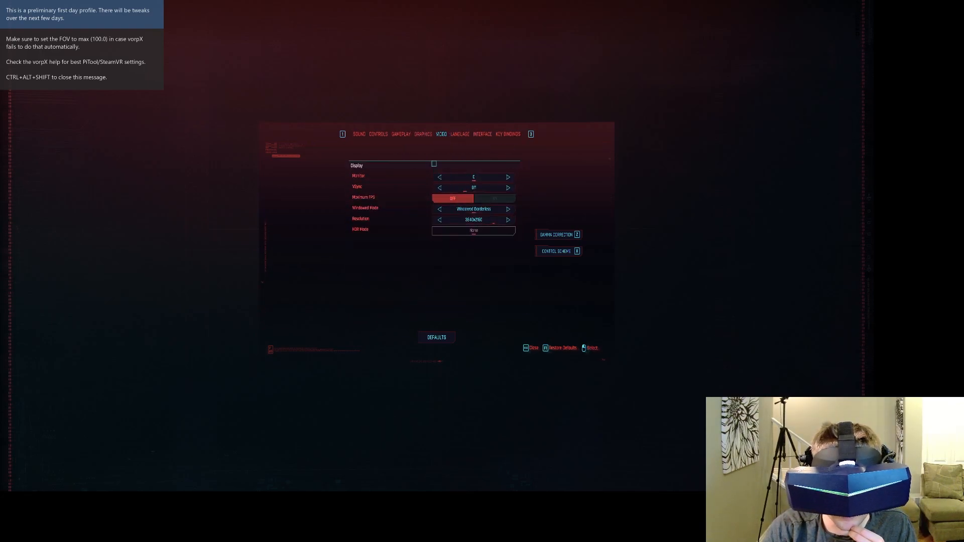
left_click(423, 134)
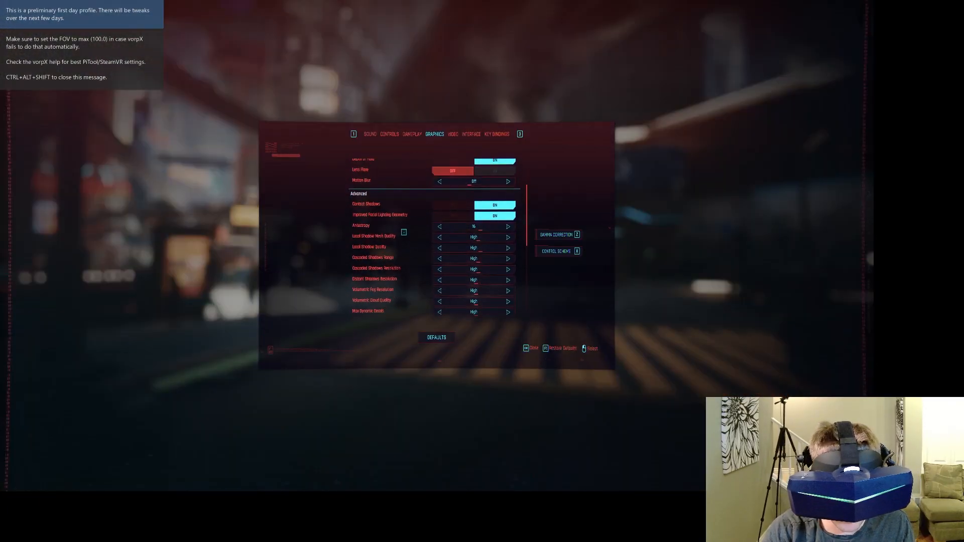
Step: Return to gameplay with DLSS Quality, reopen graphics settings and go back in-game to compare
scroll("down", 3)
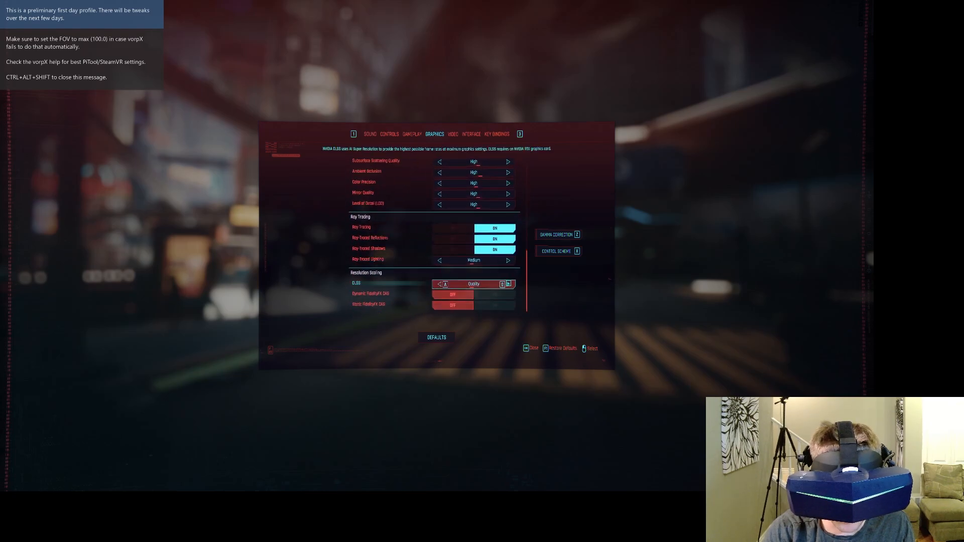
left_click(509, 284)
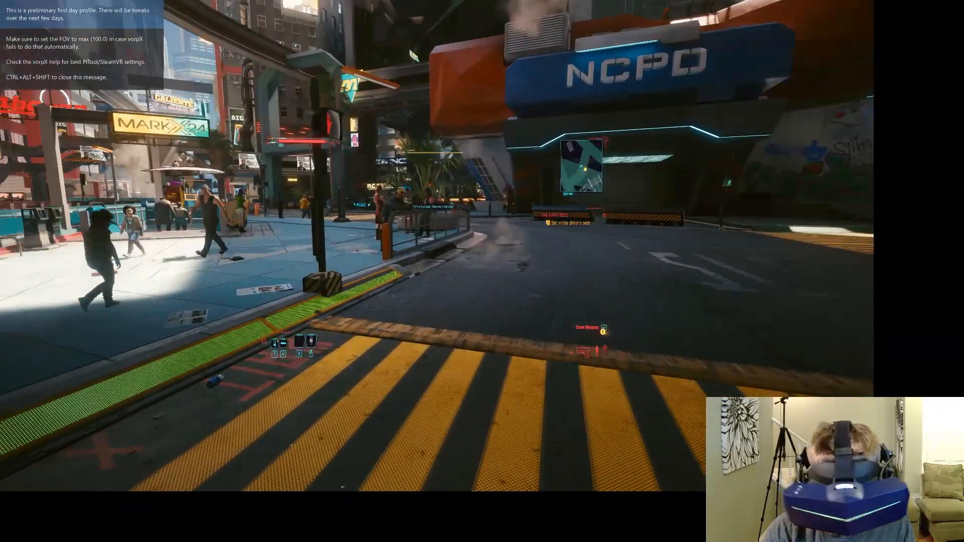
key("Escape")
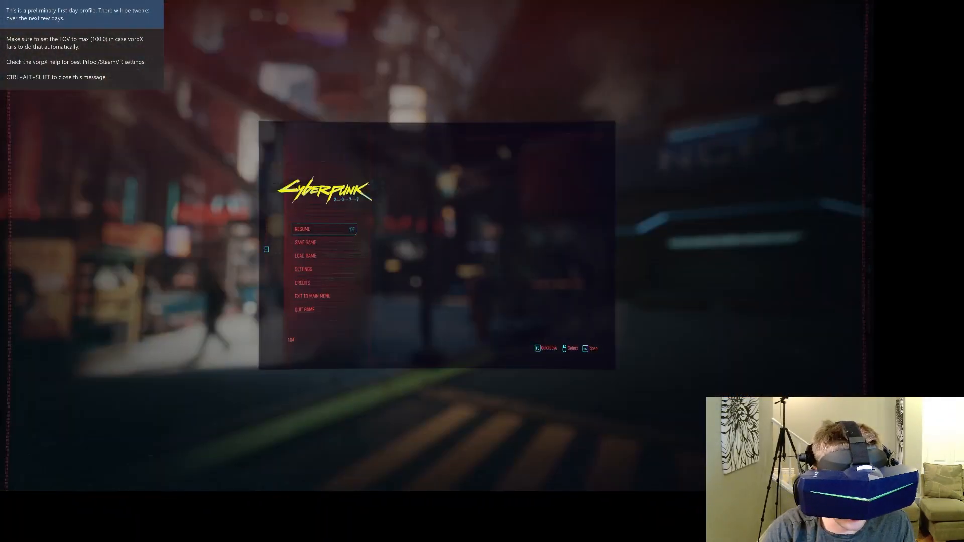
left_click(303, 269)
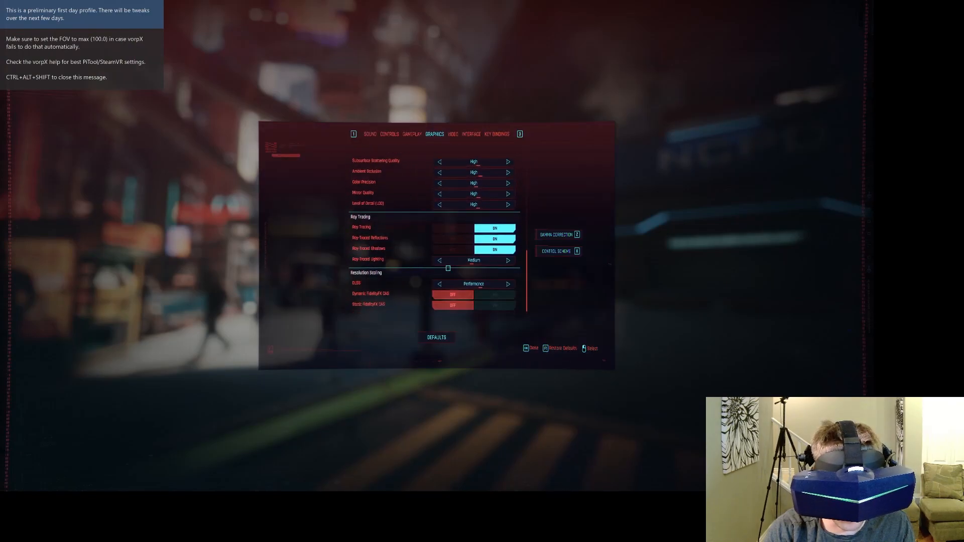
left_click(508, 285)
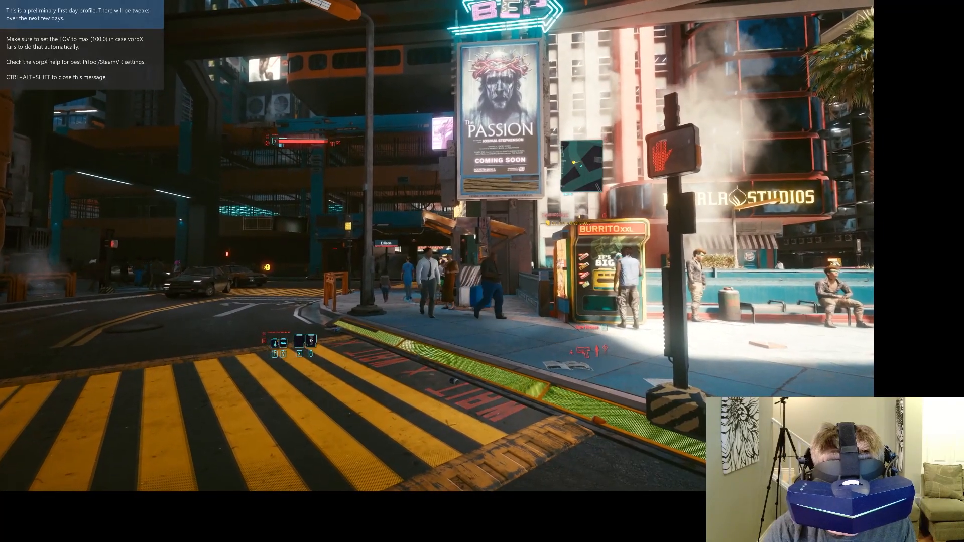
Step: From the pause menu, bring up the Video settings showing monitor, VSync, windowed mode and resolution
key("Escape")
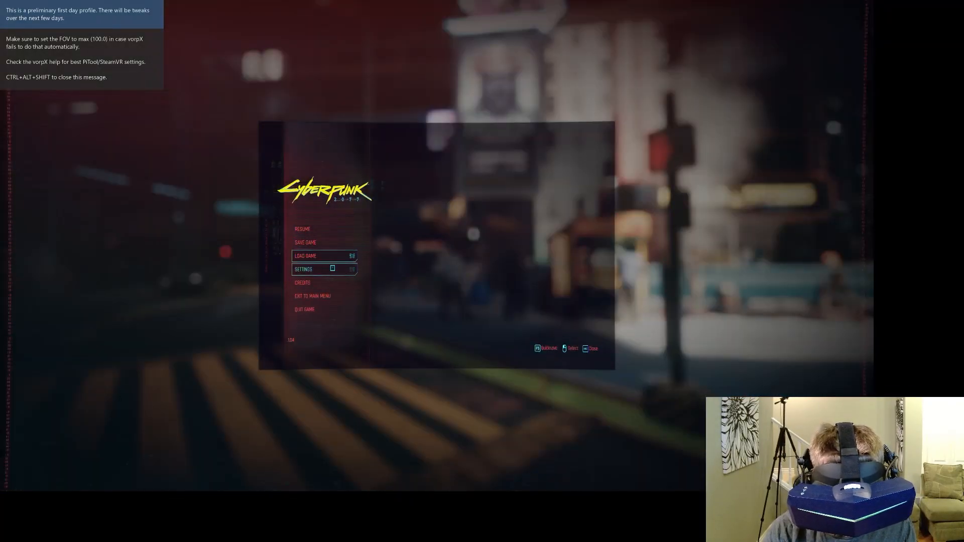
left_click(302, 269)
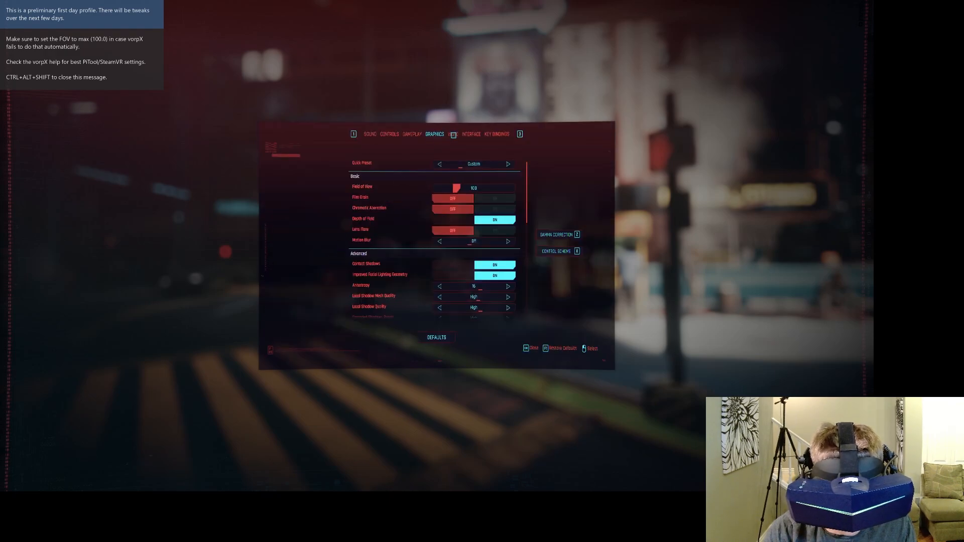
left_click(453, 134)
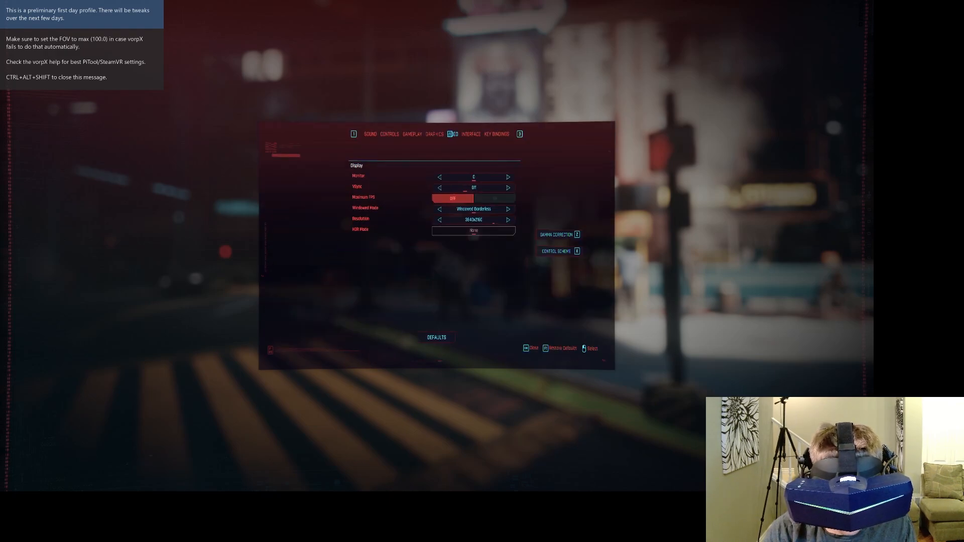
left_click(434, 133)
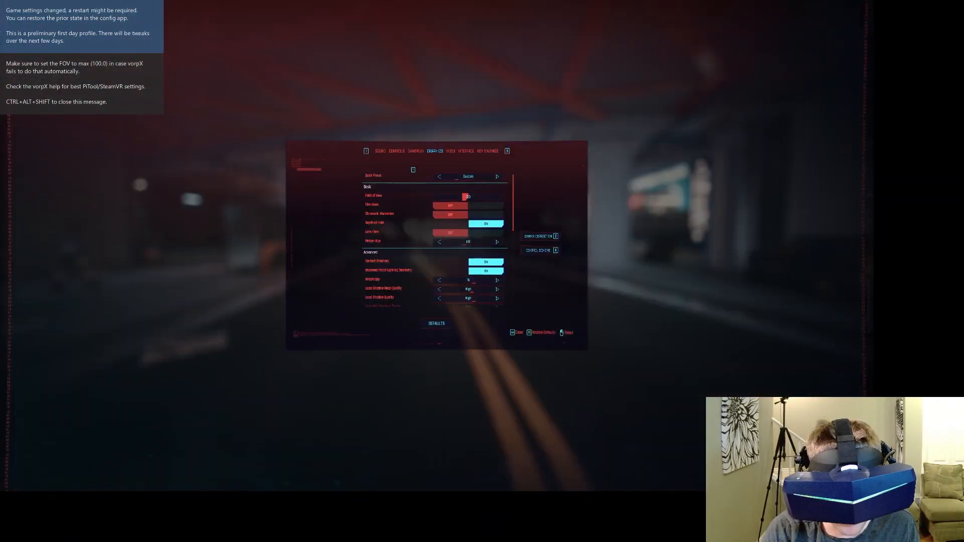
Step: Check the Video page, then scroll through the Graphics page's Advanced options
left_click(450, 150)
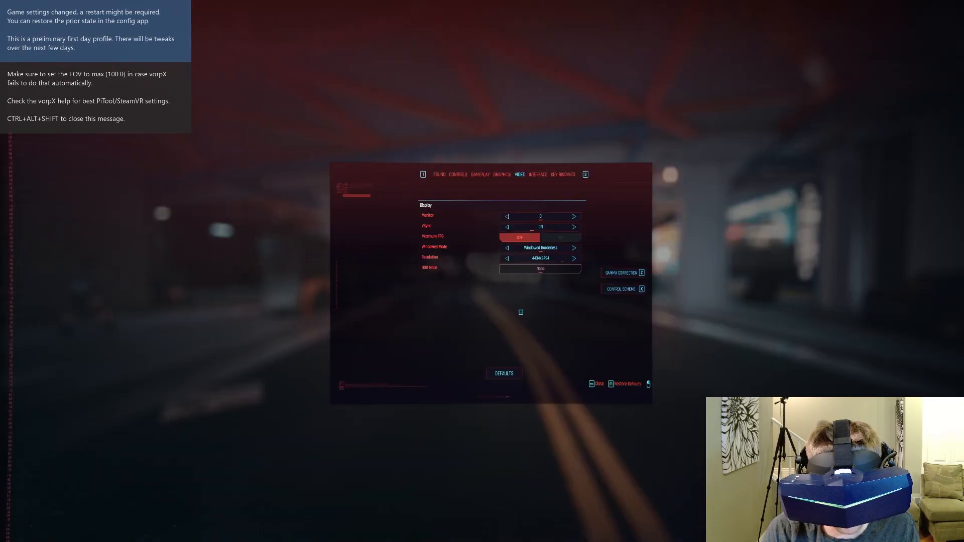
left_click(502, 174)
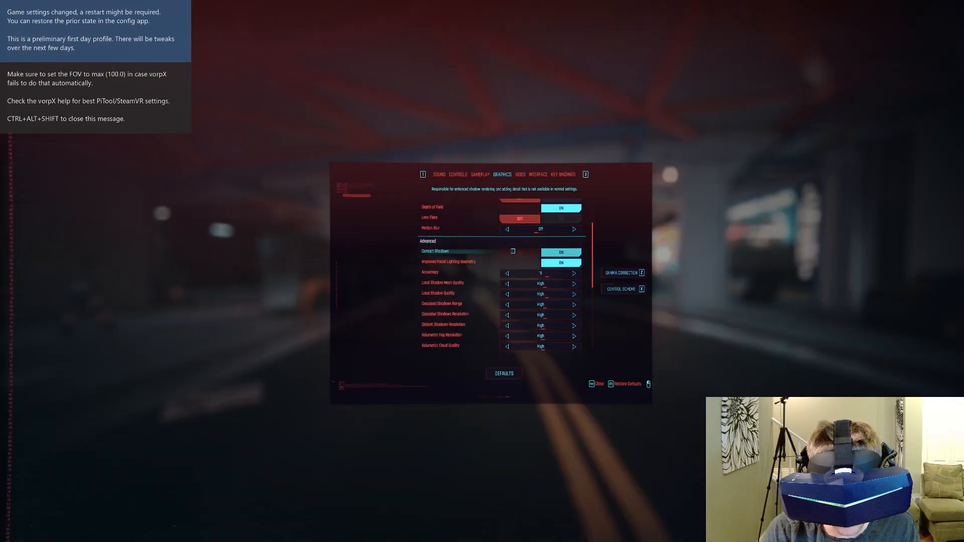
scroll("down", 3)
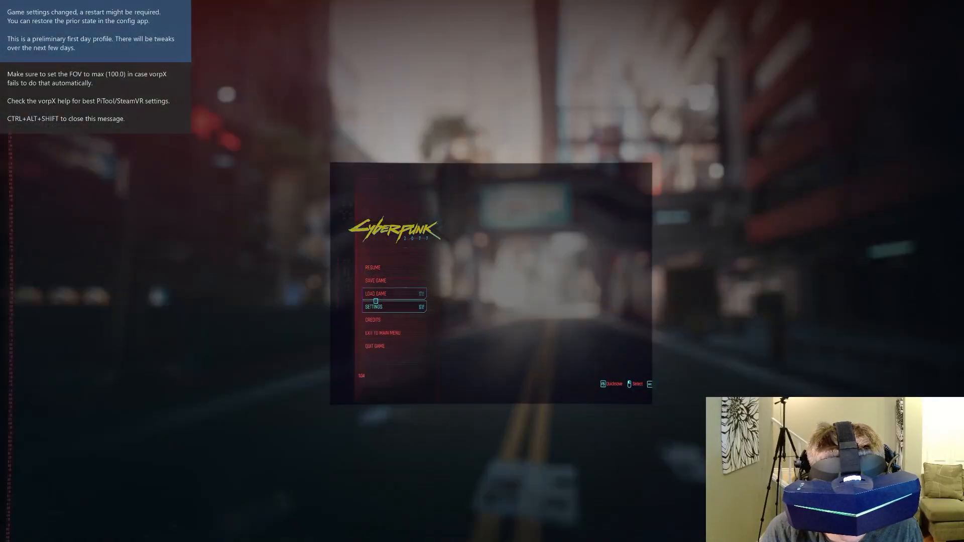
left_click(373, 306)
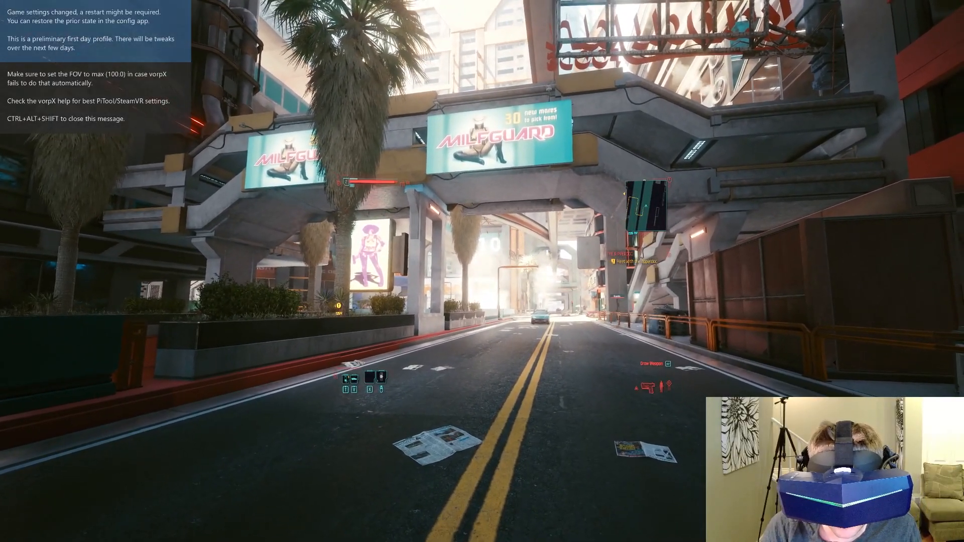
key("Escape")
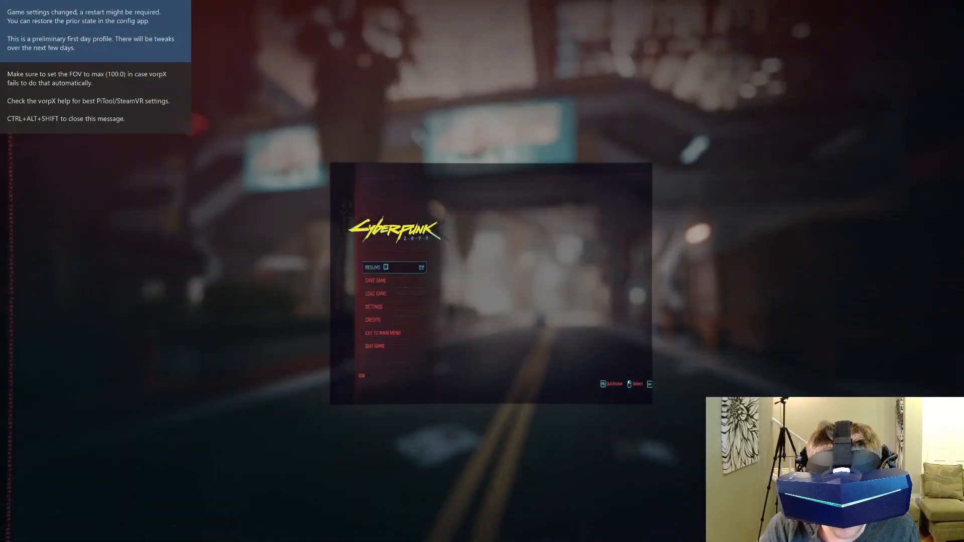
key("Down")
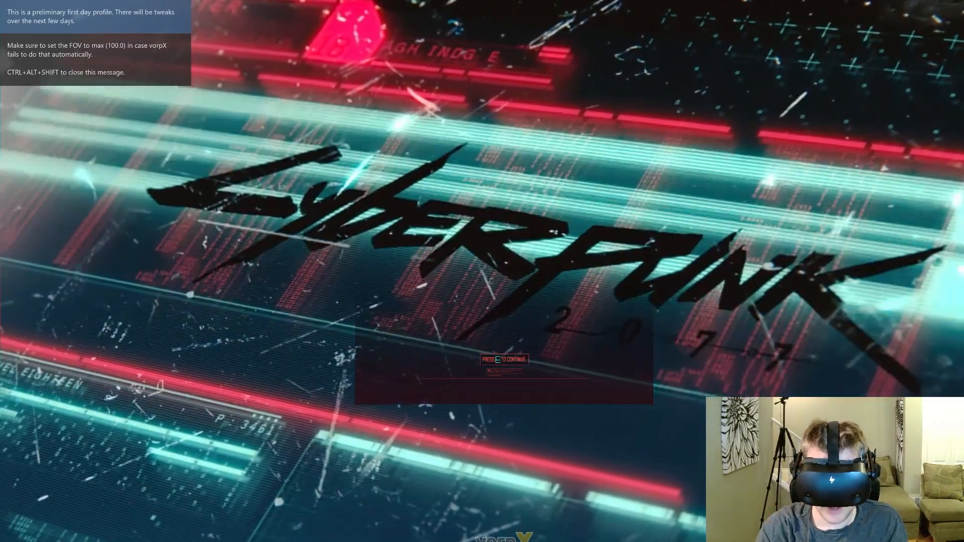
Step: Continue past the Cyberpunk 2077 title screen to the main menu
key("e")
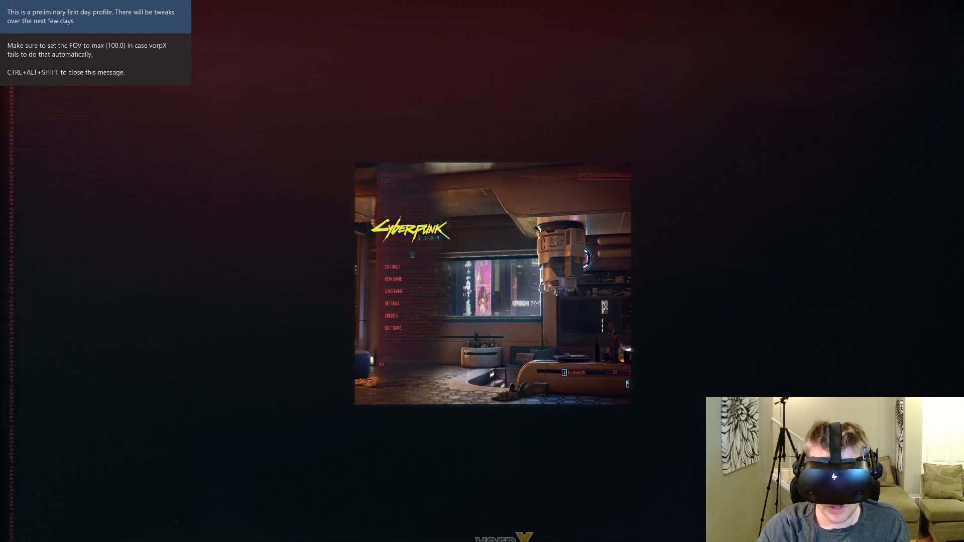
mouse_move(394, 292)
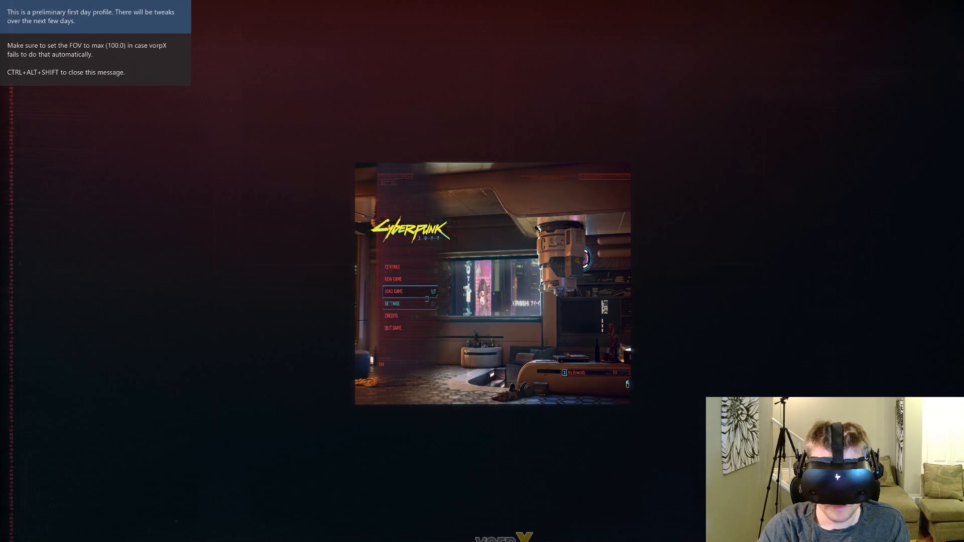
Step: Reach the Ray Tracing and DLSS options in Cyberpunk 2077's graphics settings and switch ray tracing on
left_click(393, 304)
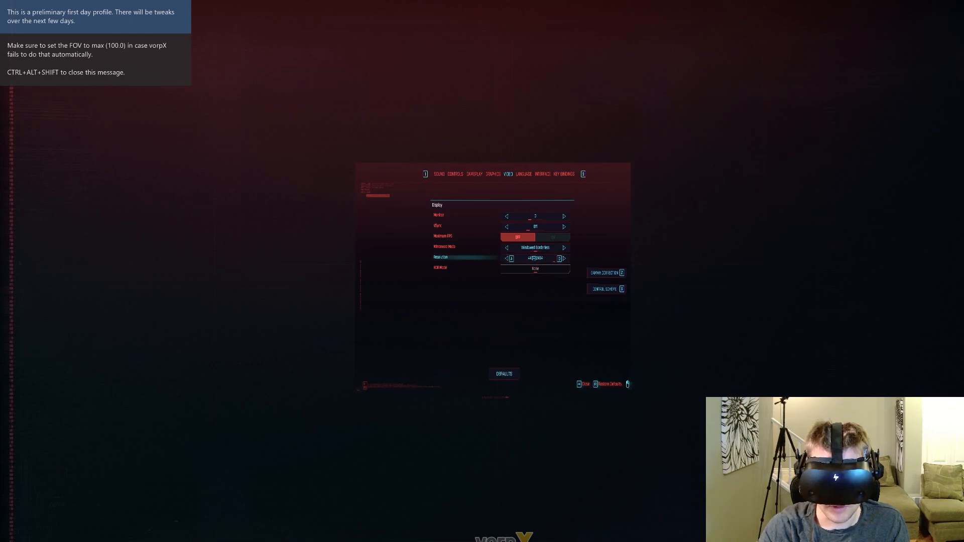
left_click(493, 174)
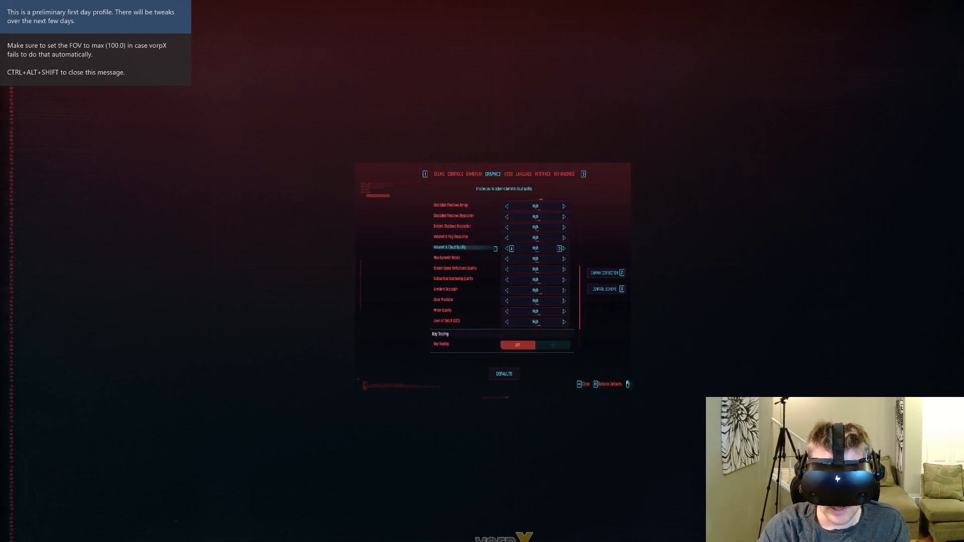
scroll("down", 3)
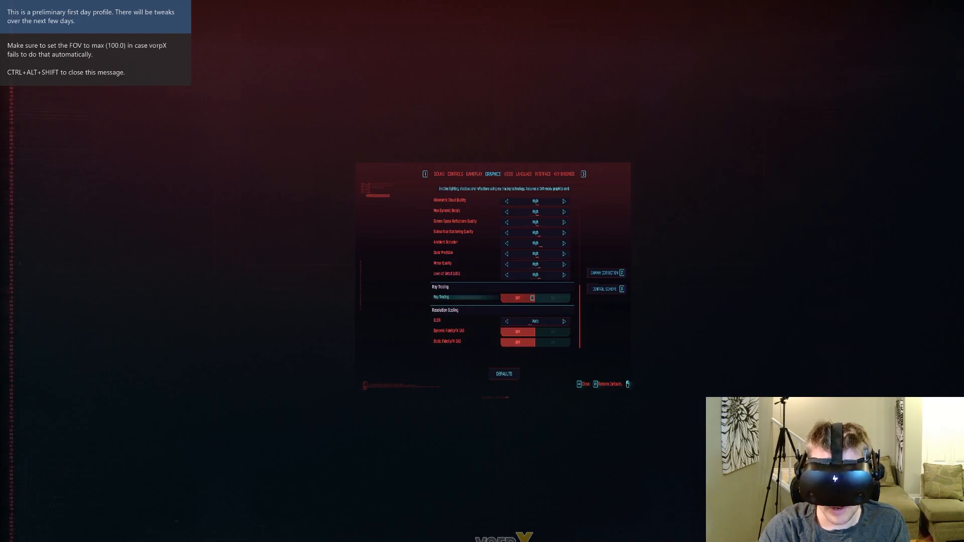
left_click(533, 298)
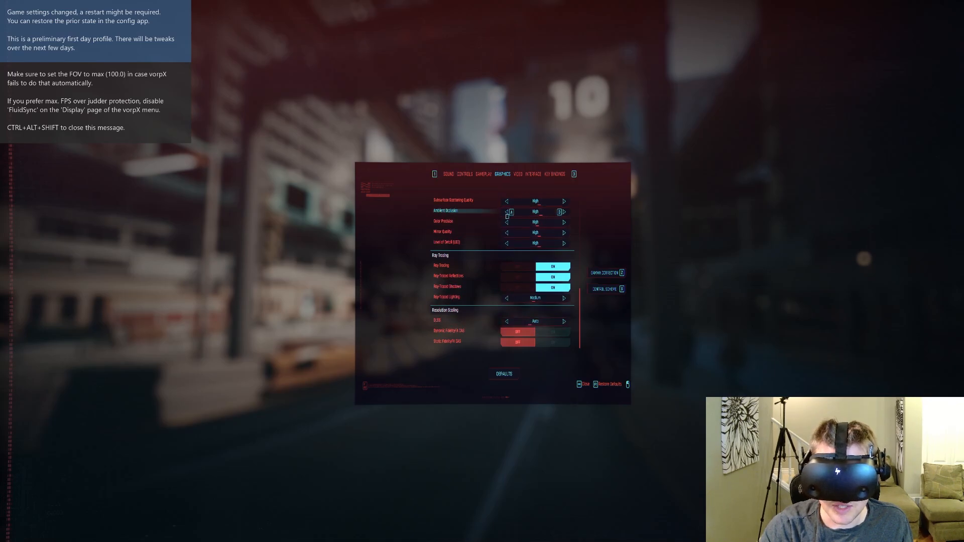
Step: Change the display resolution on the Video page and return to the Graphics page
left_click(518, 174)
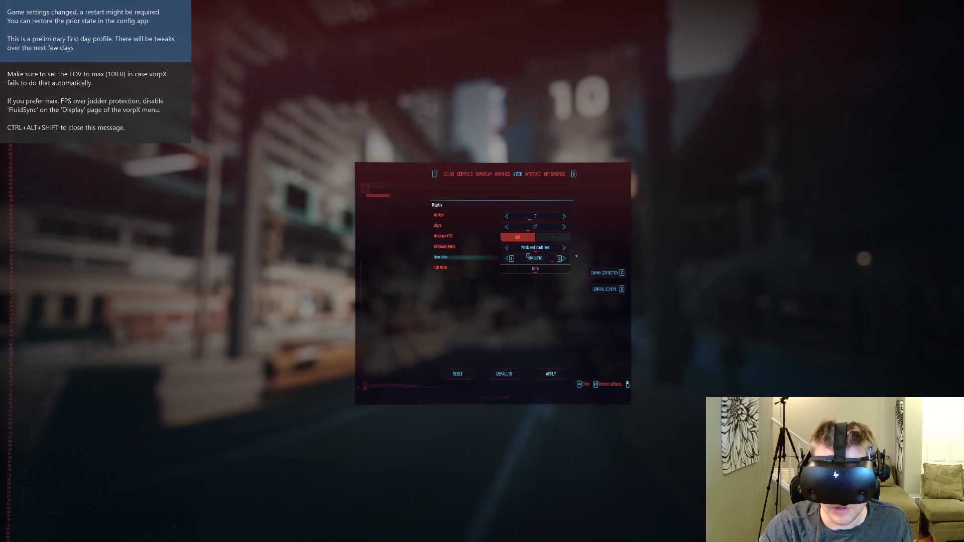
left_click(535, 258)
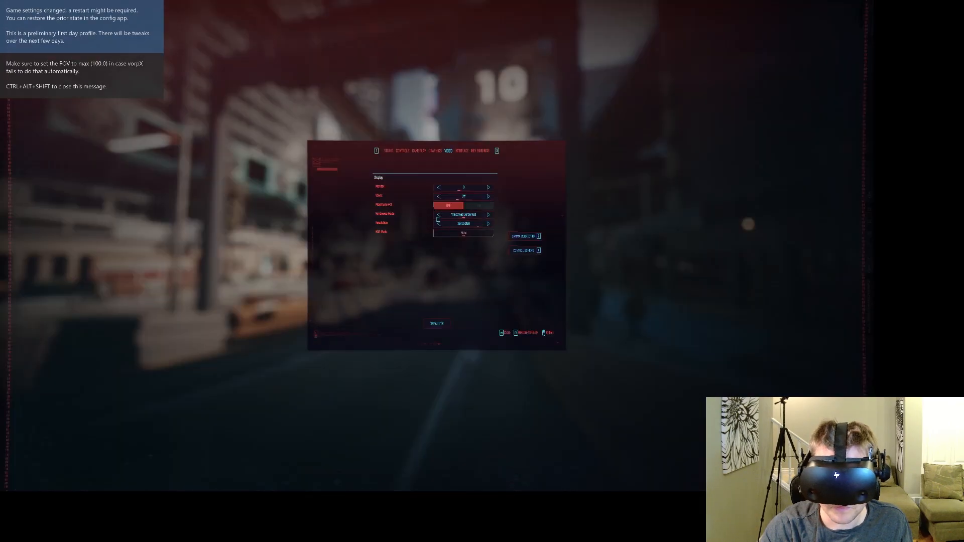
left_click(434, 151)
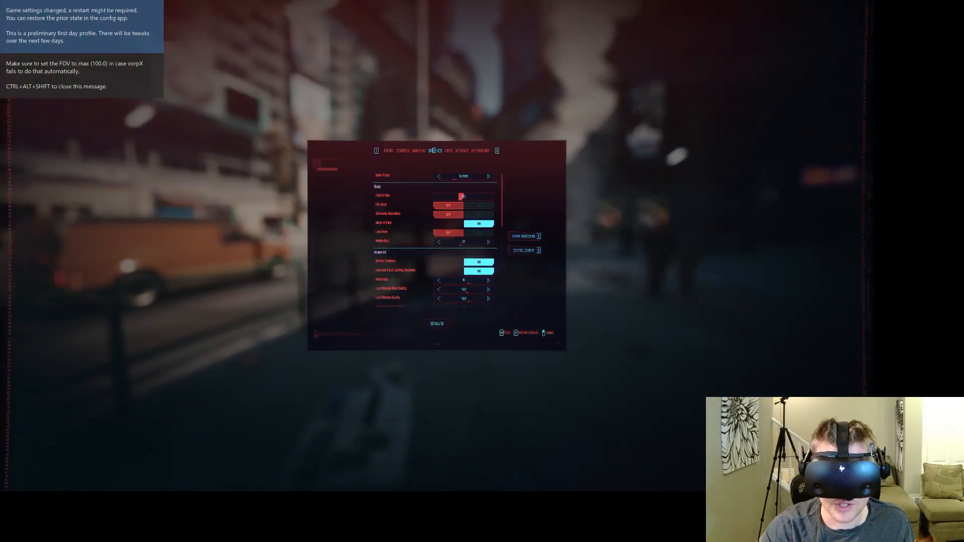
Step: Check the Video and Graphics pages once more, then leave the settings back to street gameplay
left_click(448, 150)
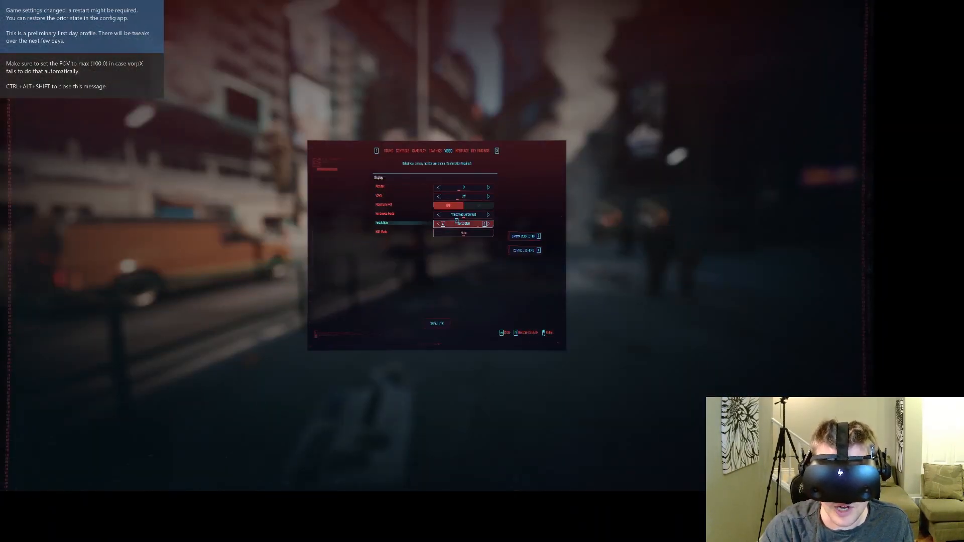
left_click(435, 150)
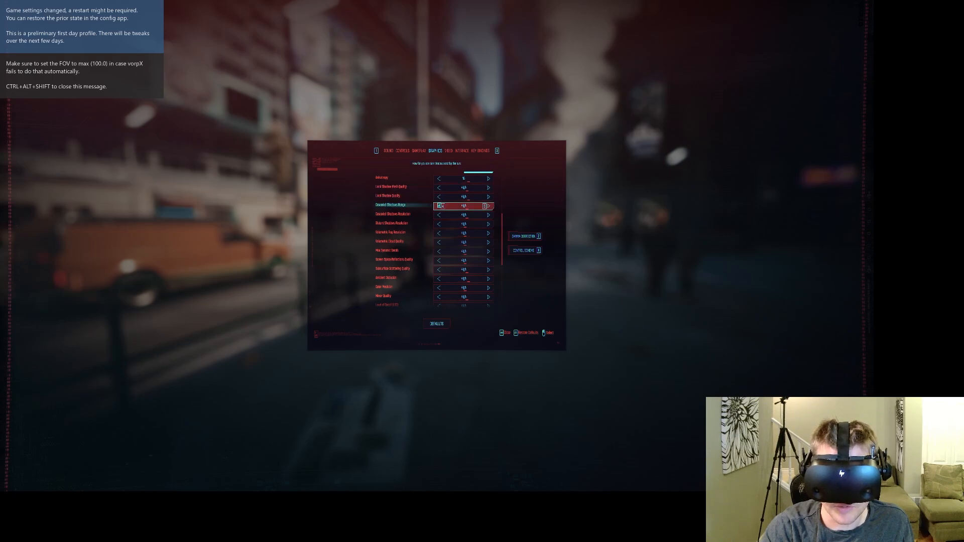
left_click(439, 204)
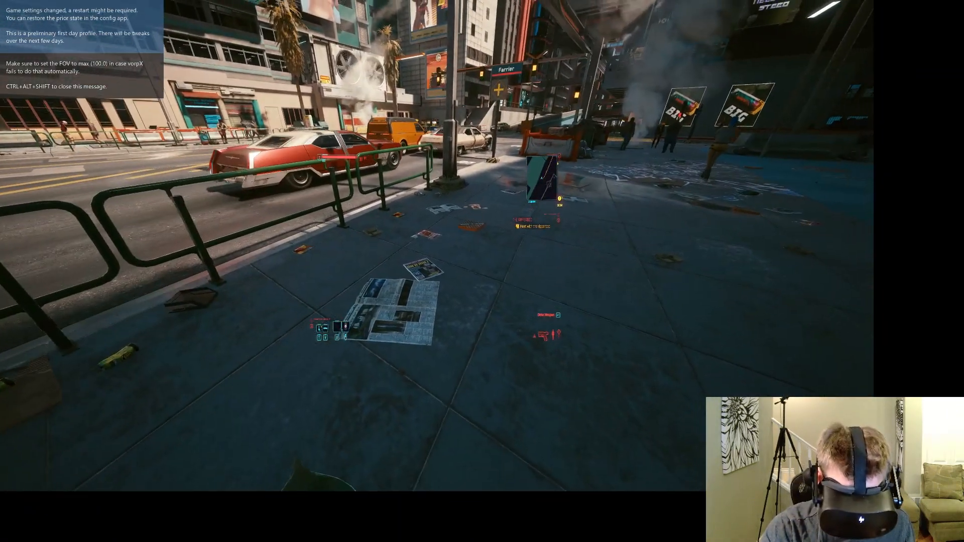
Step: Reopen settings from the pause menu and scroll to the ray tracing and resolution scaling options
key("Escape")
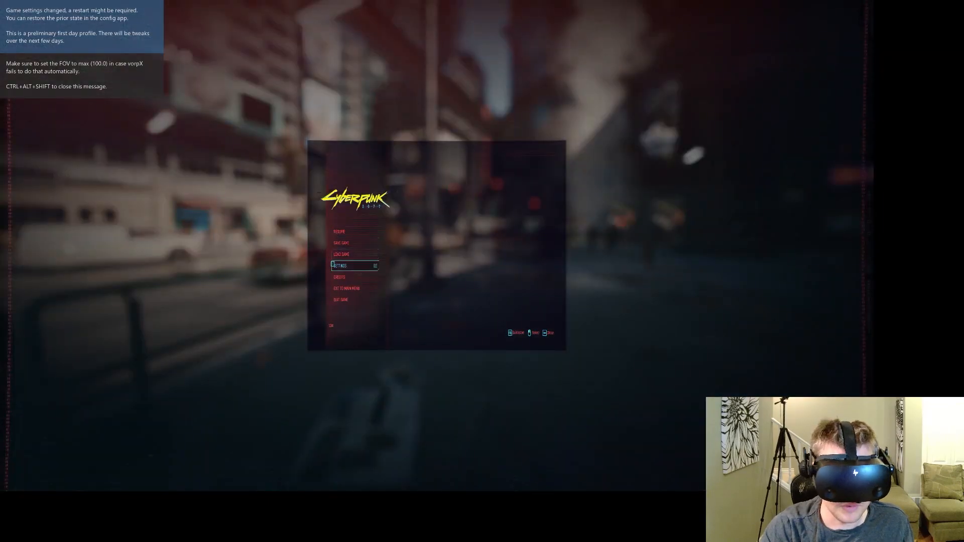
left_click(340, 265)
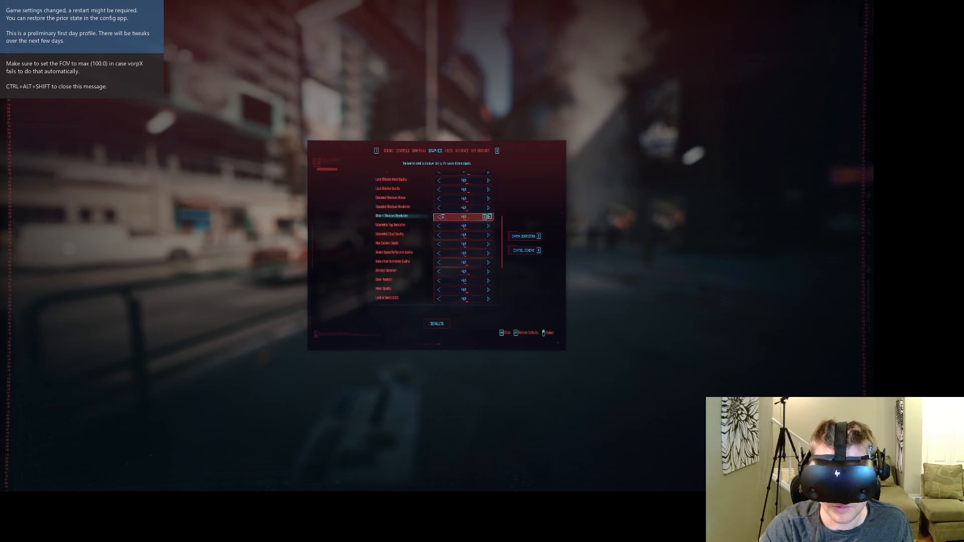
scroll("down", 3)
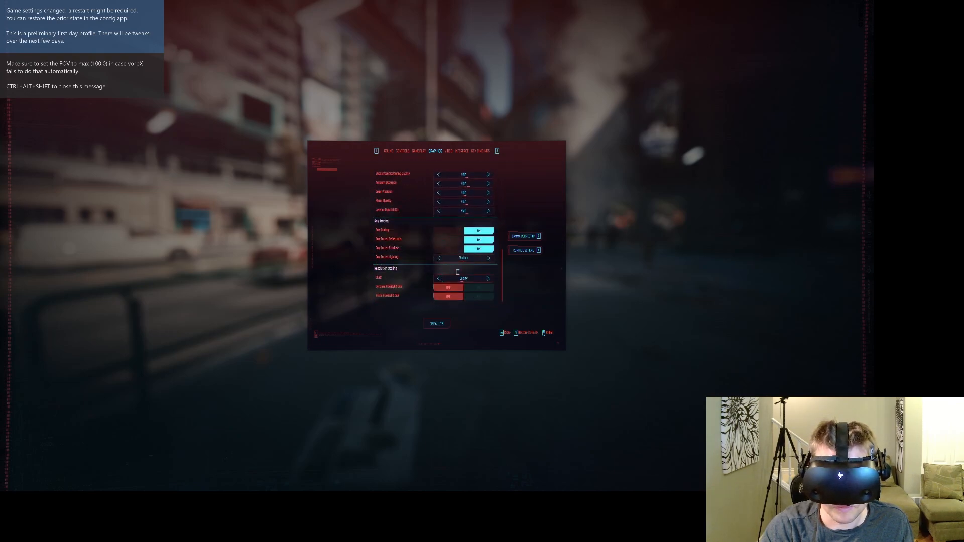